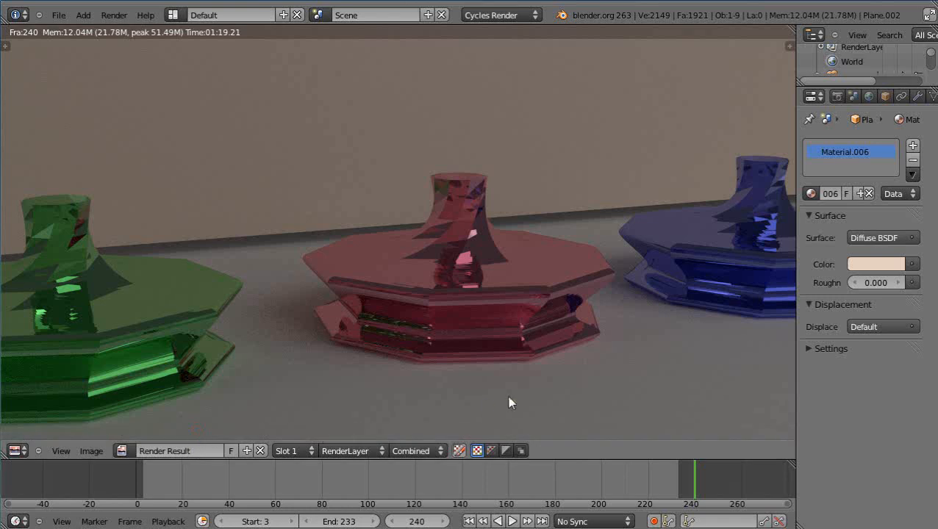
{"action": "mouse_move", "coordinate": [516, 390]}
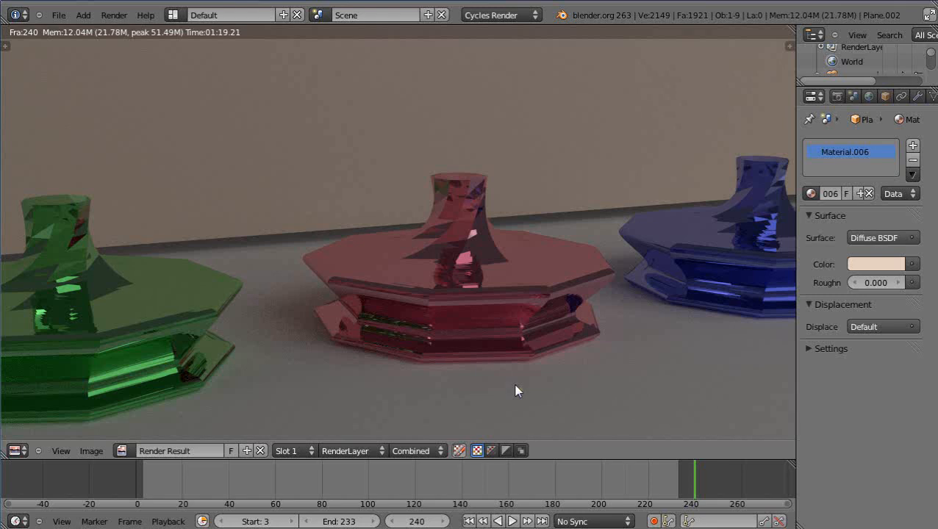
{"action": "mouse_move", "coordinate": [521, 387]}
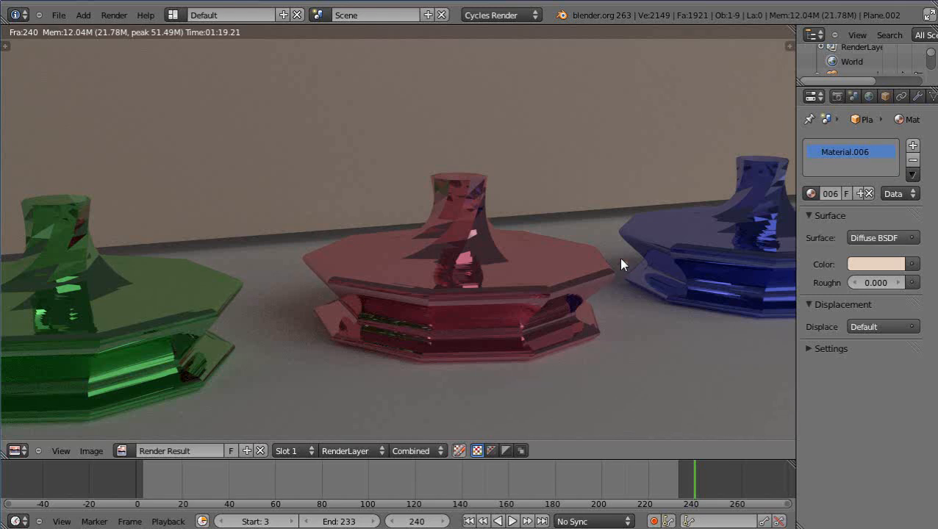
{"action": "mouse_move", "coordinate": [601, 255]}
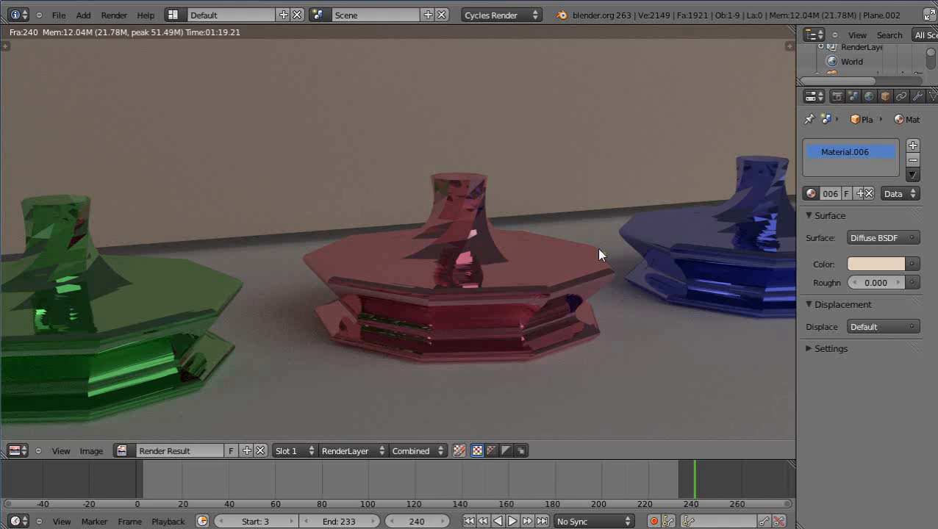
{"action": "mouse_move", "coordinate": [602, 228]}
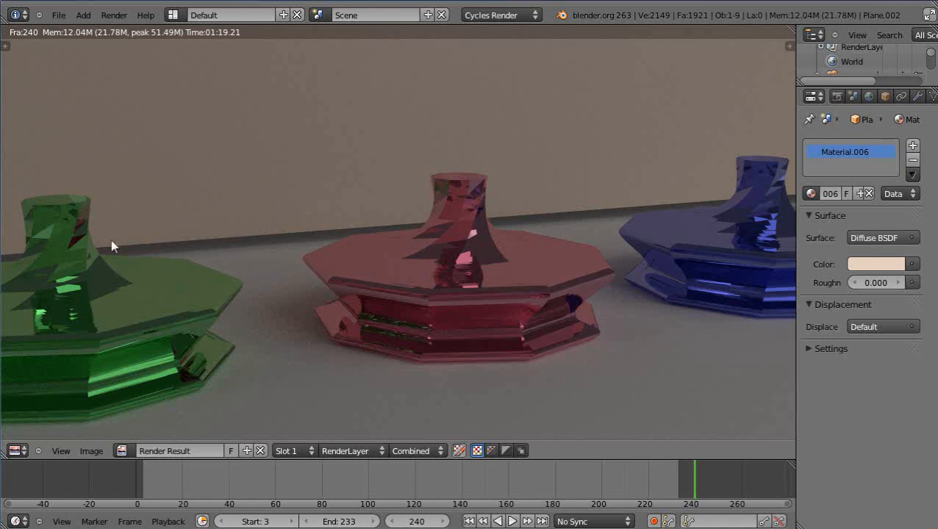
{"action": "mouse_move", "coordinate": [641, 286]}
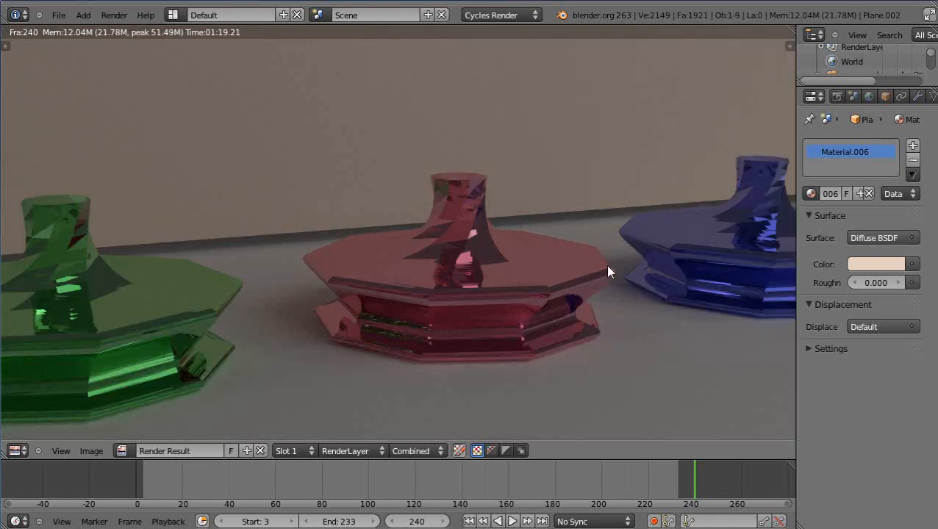
{"action": "mouse_move", "coordinate": [429, 295]}
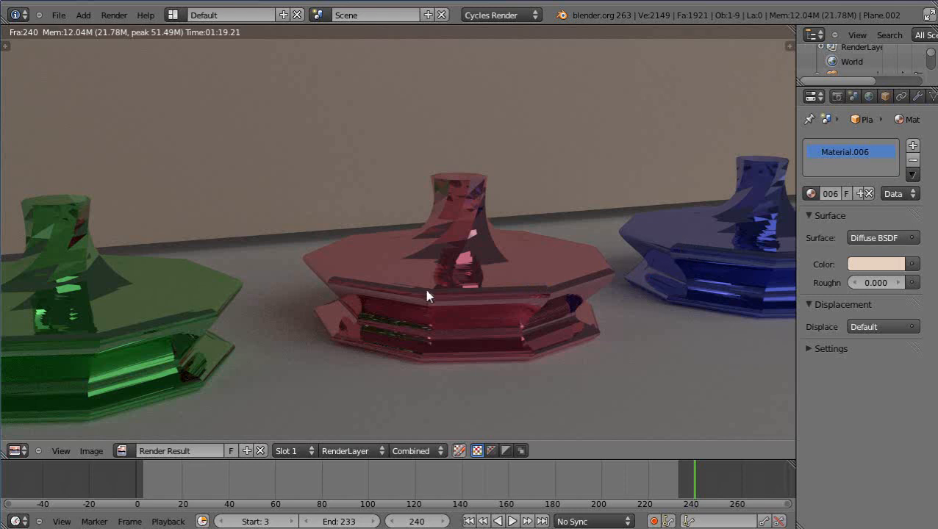
{"action": "mouse_move", "coordinate": [493, 317]}
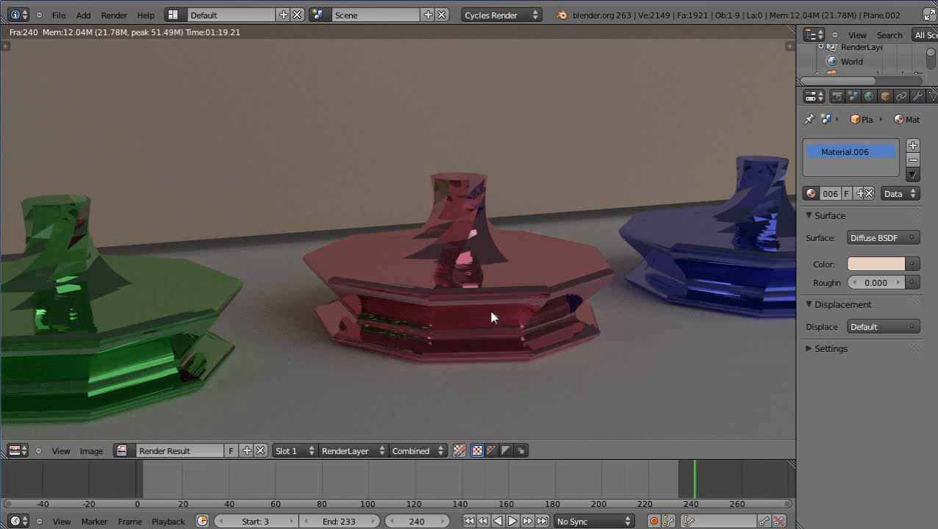
{"action": "mouse_move", "coordinate": [491, 329]}
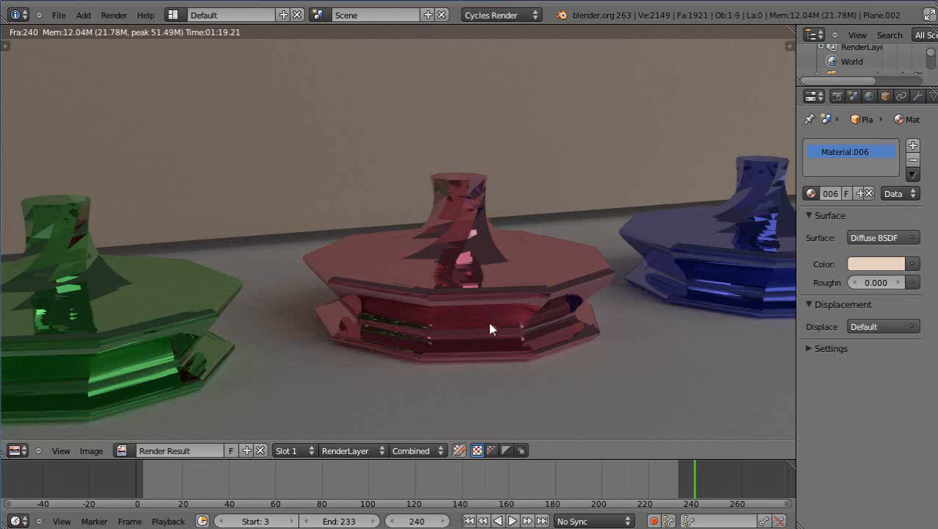
{"action": "mouse_move", "coordinate": [491, 342]}
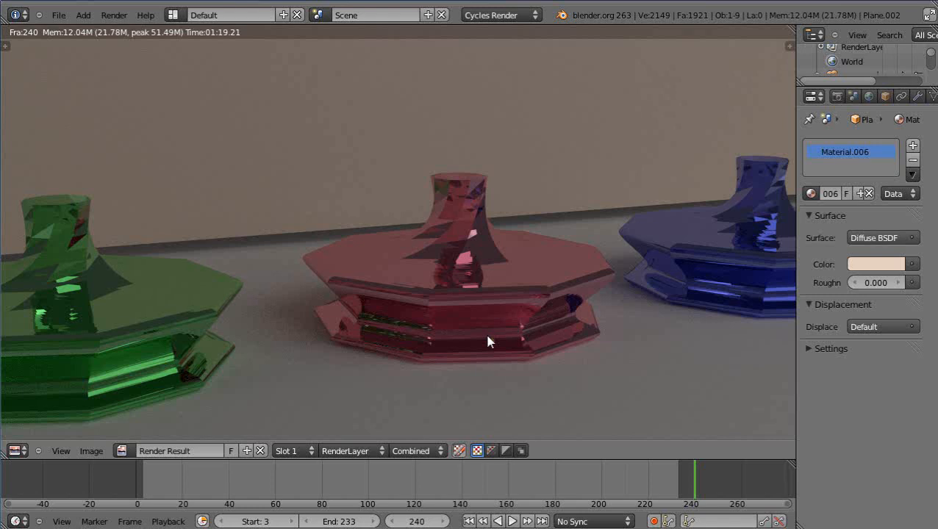
{"action": "mouse_move", "coordinate": [339, 305]}
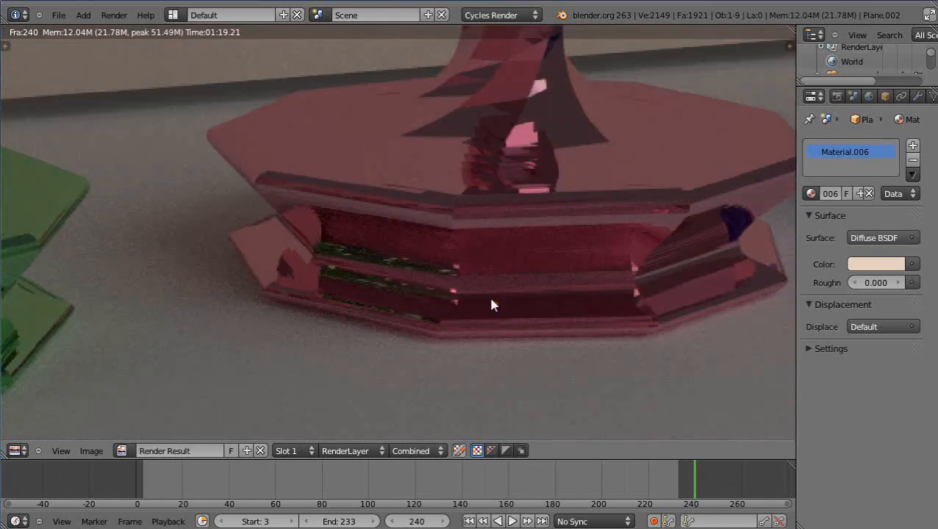
{"action": "mouse_move", "coordinate": [306, 316]}
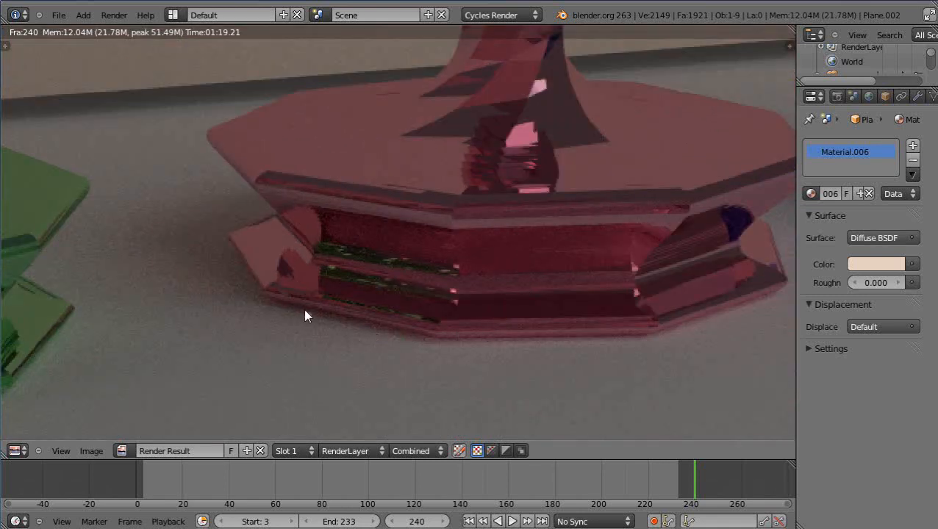
{"action": "mouse_move", "coordinate": [392, 331]}
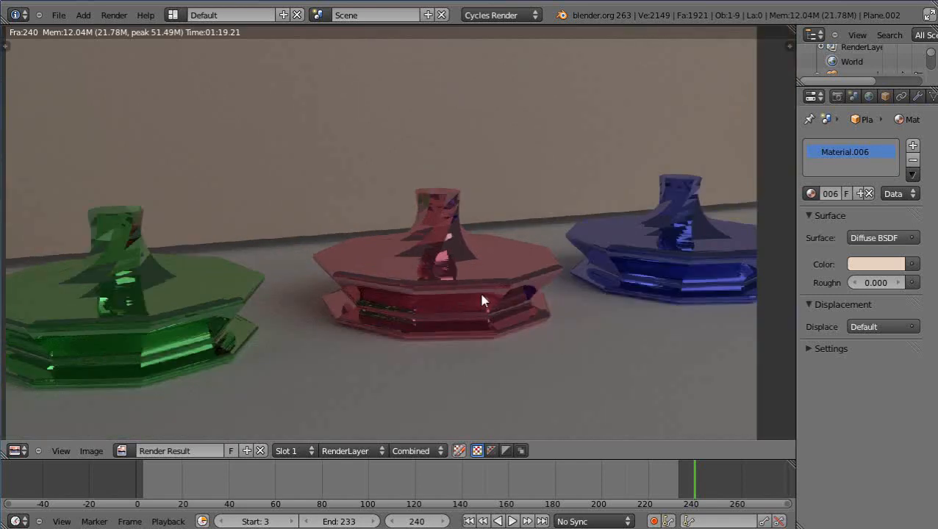
{"action": "mouse_move", "coordinate": [500, 285]}
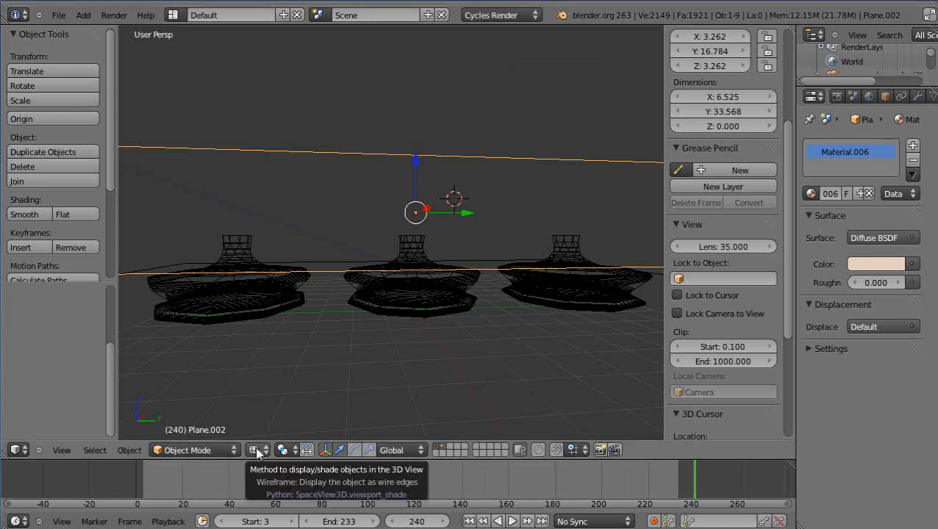
- Set the 3D View's viewport shading to Rendered to show camera, backdrop and floor
{"action": "left_click", "coordinate": [257, 450]}
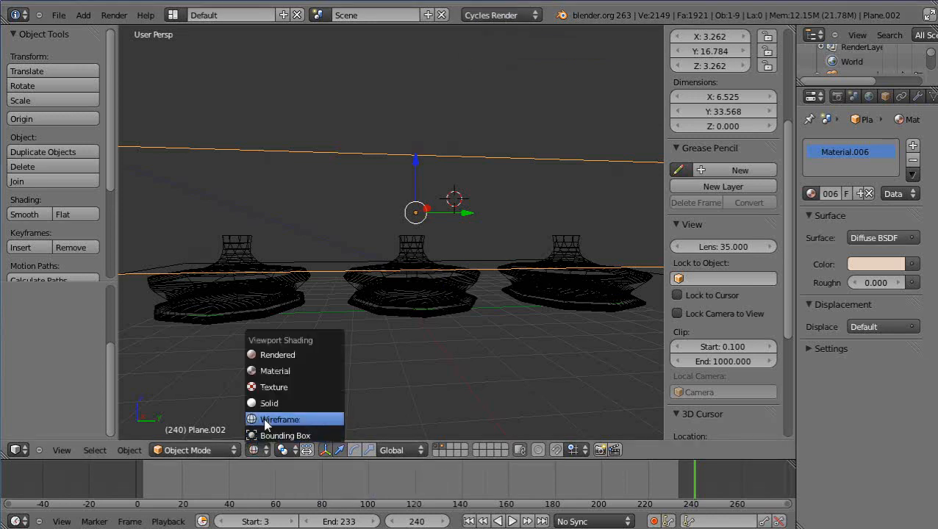
{"action": "mouse_move", "coordinate": [278, 356]}
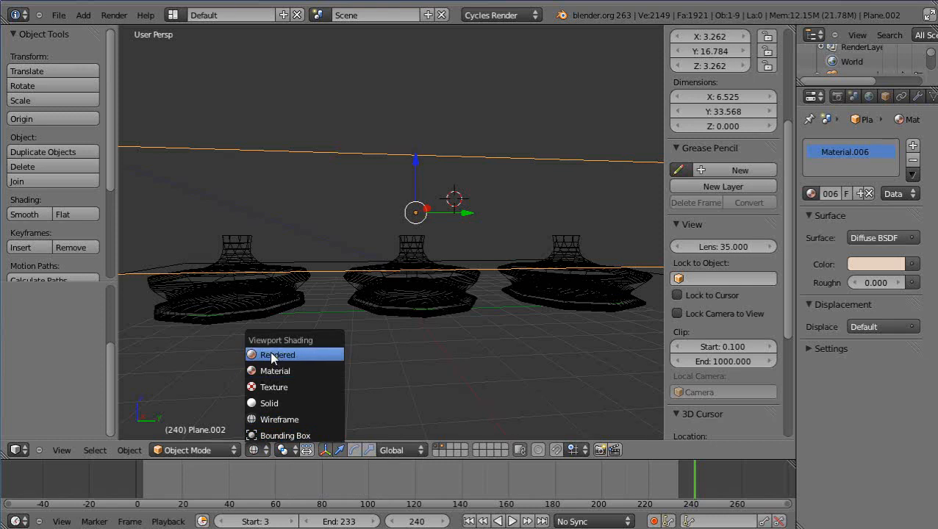
{"action": "left_click", "coordinate": [277, 356]}
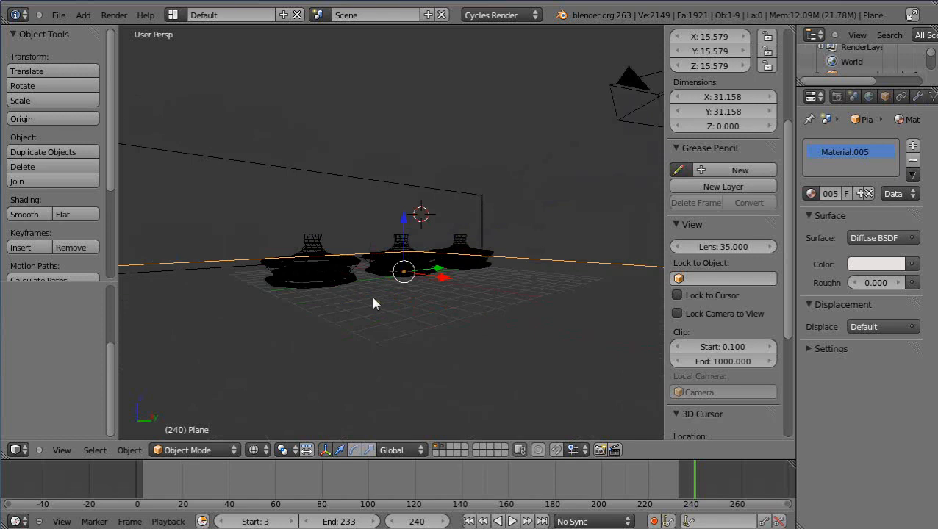
- Zoom out and select the right-hand emission light plane above the bottles
{"action": "left_click_drag", "start_coordinate": [373, 303], "coordinate": [574, 333]}
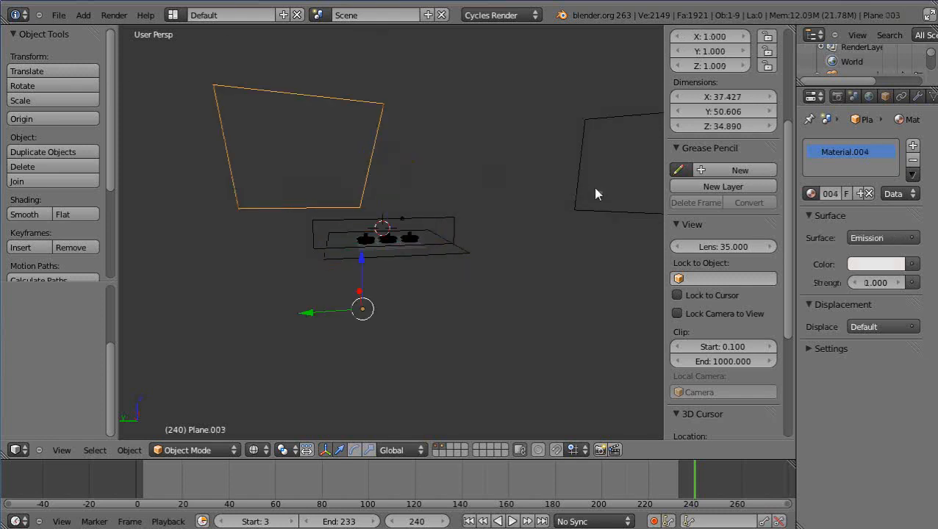
{"action": "left_click", "coordinate": [580, 180]}
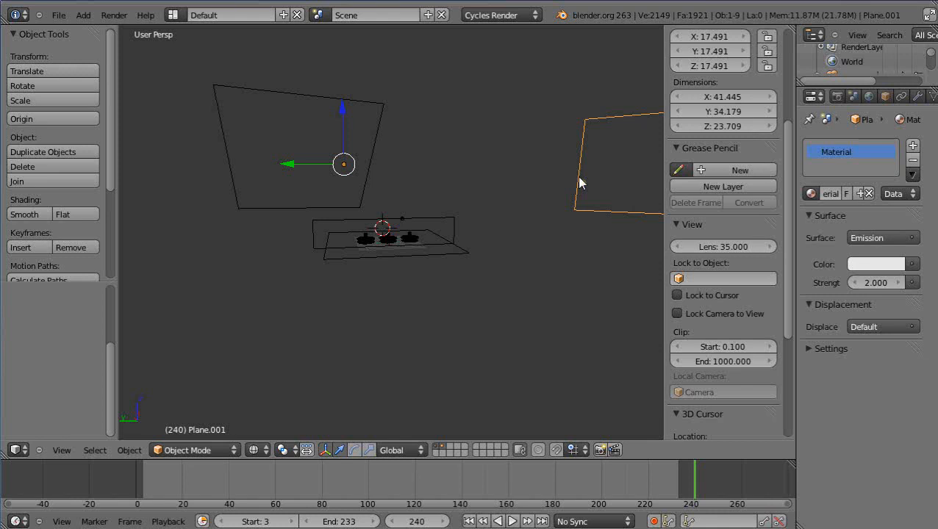
{"action": "mouse_move", "coordinate": [188, 161]}
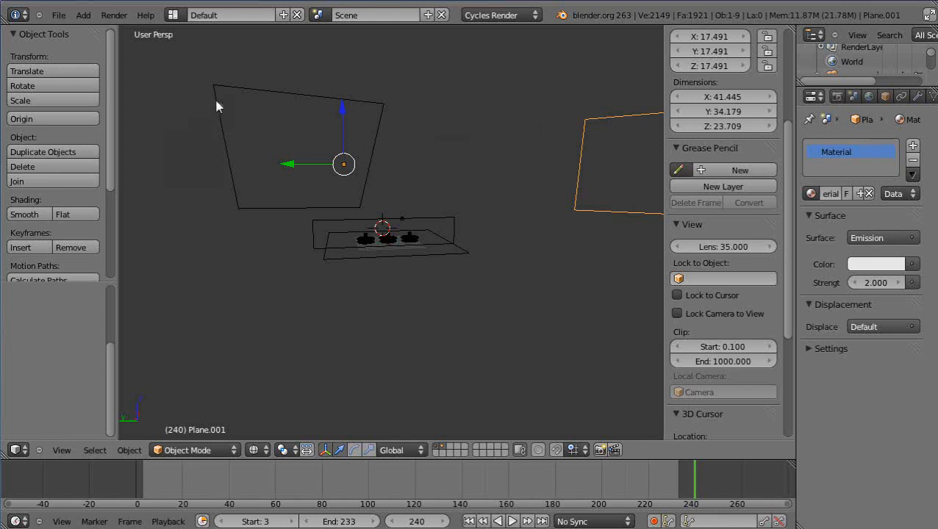
{"action": "mouse_move", "coordinate": [312, 174]}
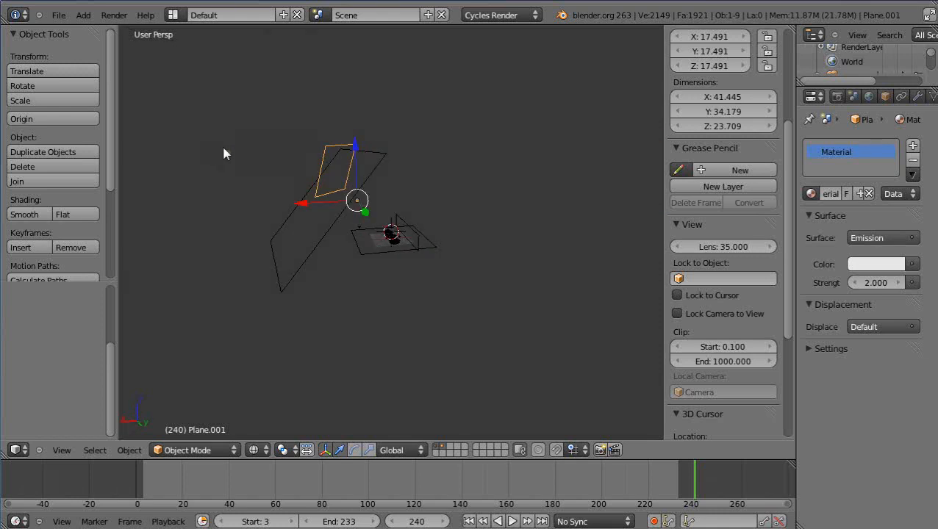
{"action": "mouse_move", "coordinate": [252, 234]}
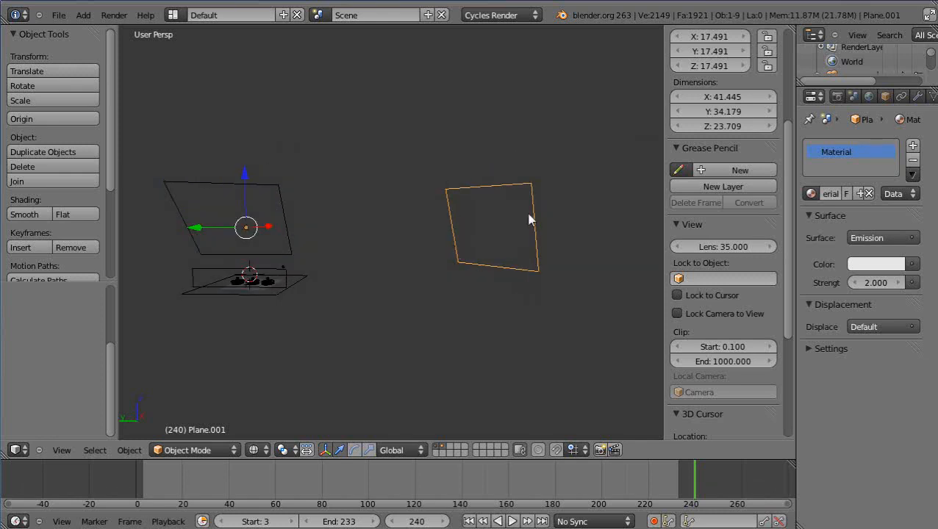
{"action": "mouse_move", "coordinate": [515, 256]}
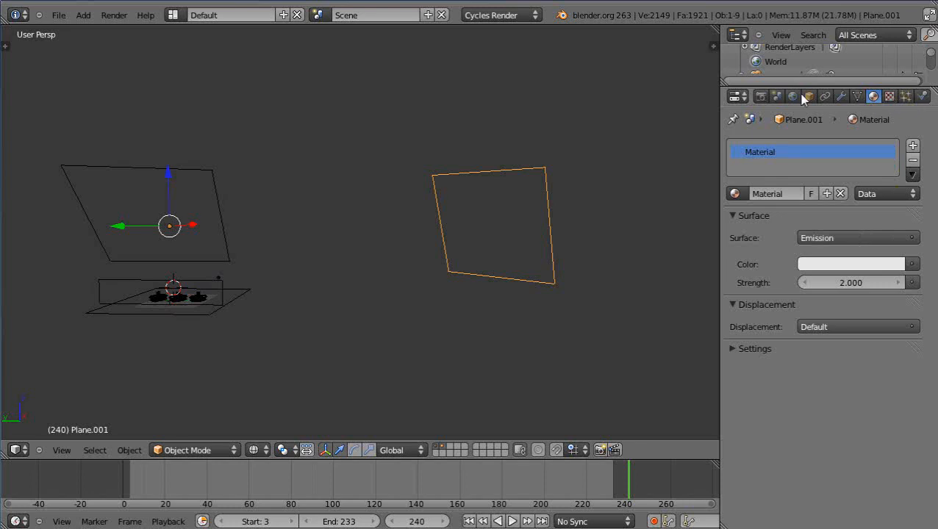
{"action": "left_click", "coordinate": [502, 15]}
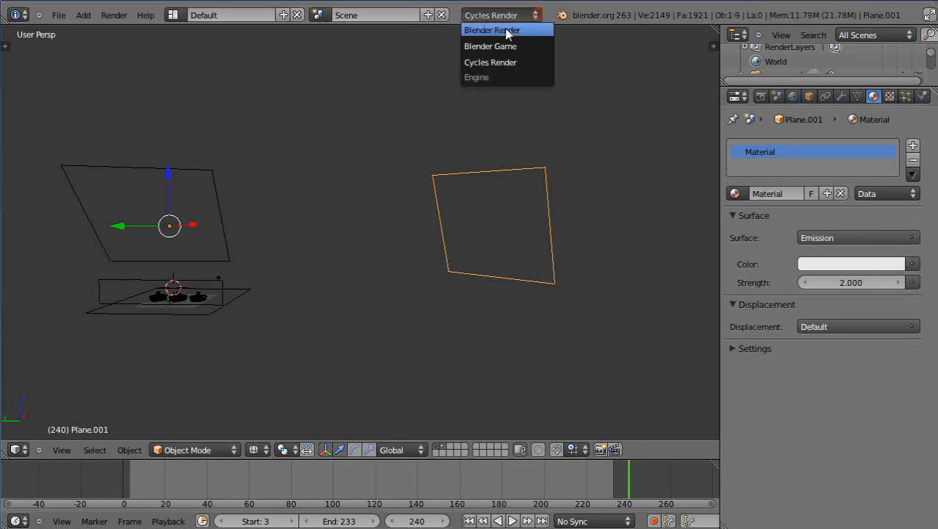
{"action": "left_click", "coordinate": [492, 29]}
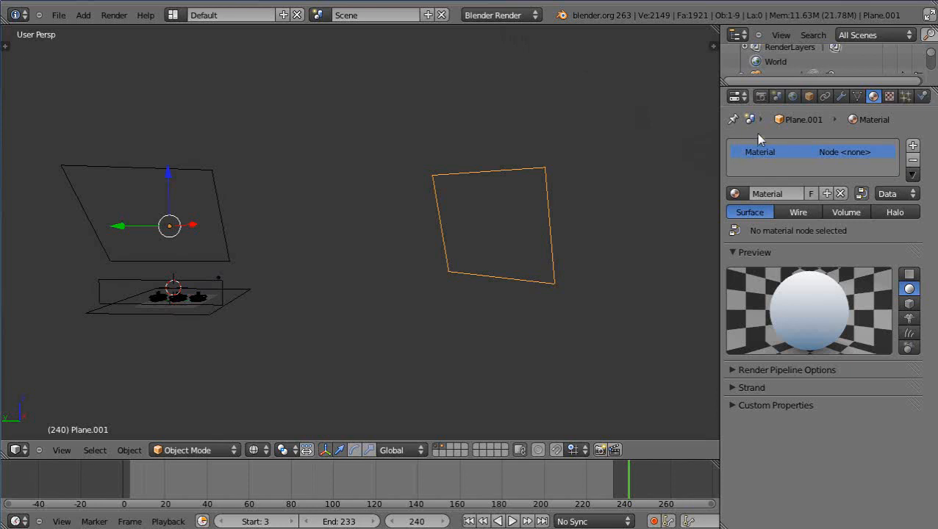
{"action": "mouse_move", "coordinate": [505, 24]}
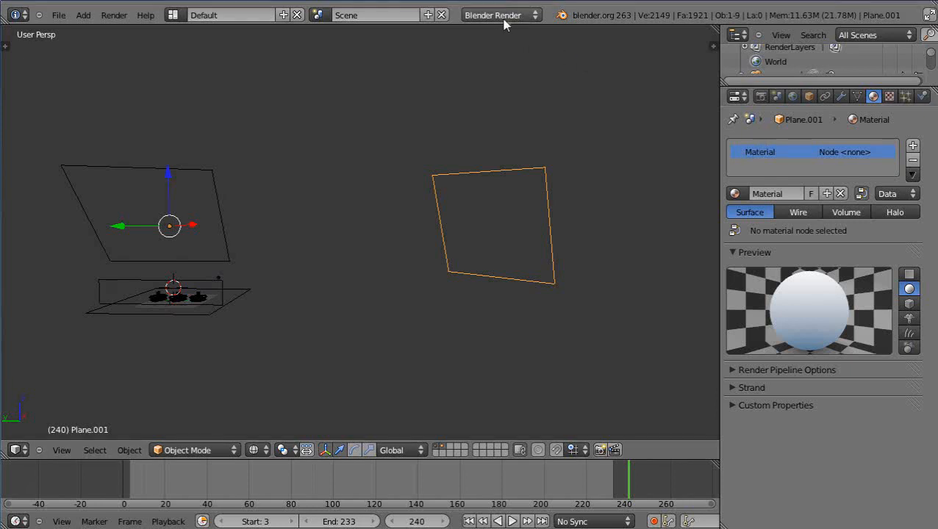
{"action": "mouse_move", "coordinate": [635, 144]}
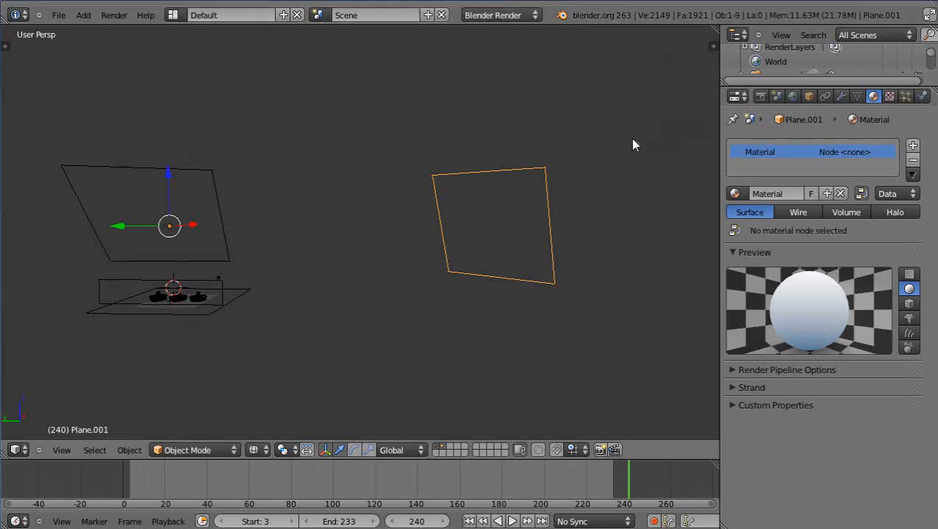
{"action": "left_click", "coordinate": [500, 14]}
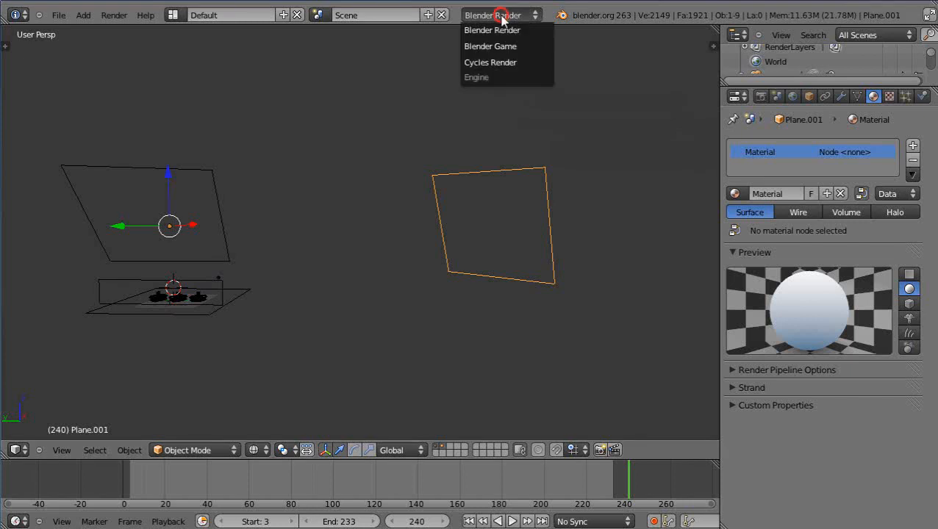
{"action": "mouse_move", "coordinate": [491, 62]}
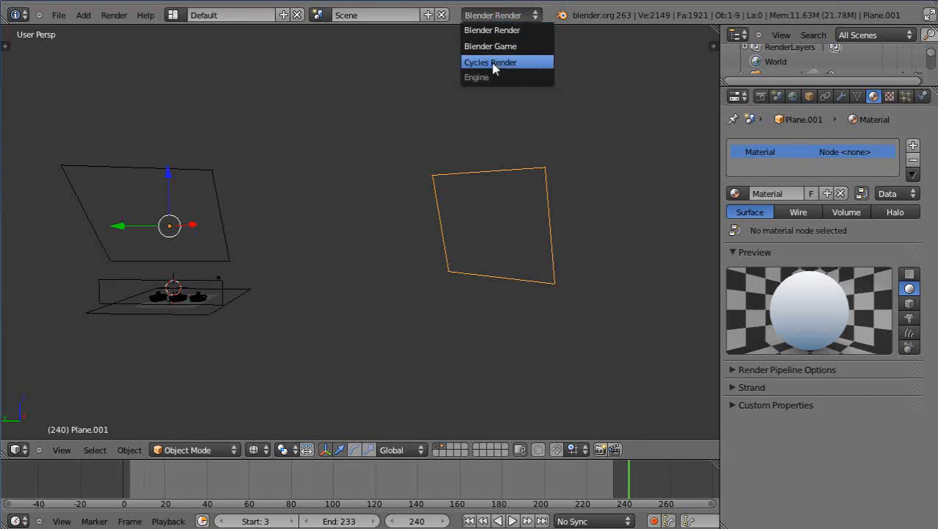
{"action": "left_click", "coordinate": [490, 62]}
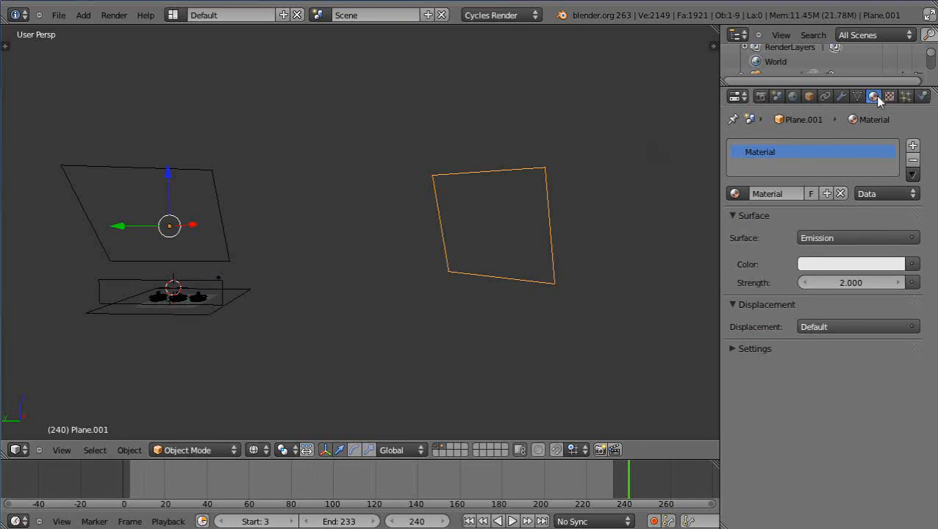
{"action": "left_click", "coordinate": [857, 96]}
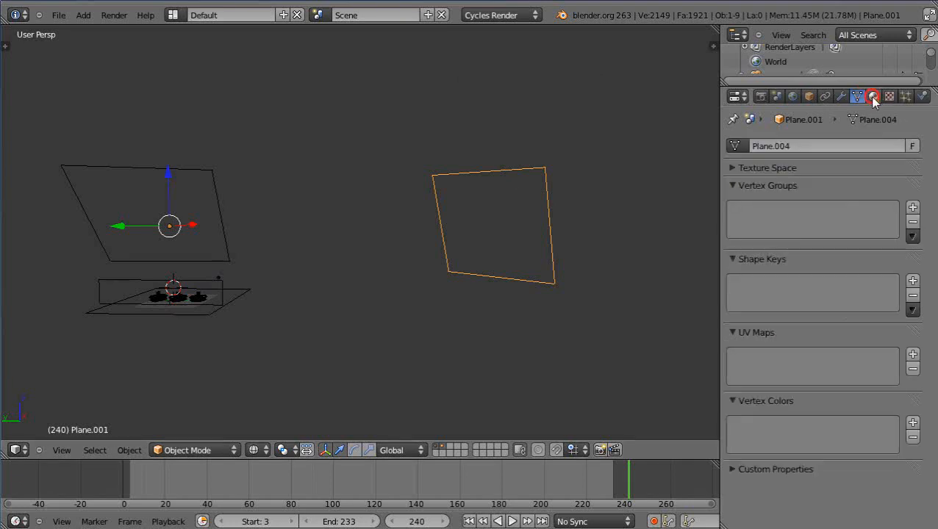
{"action": "left_click", "coordinate": [873, 96]}
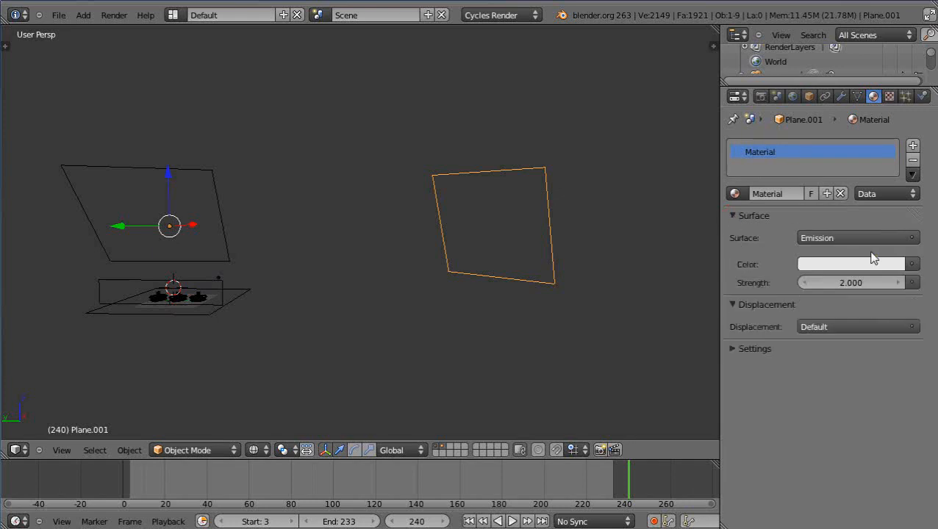
{"action": "left_click", "coordinate": [857, 238]}
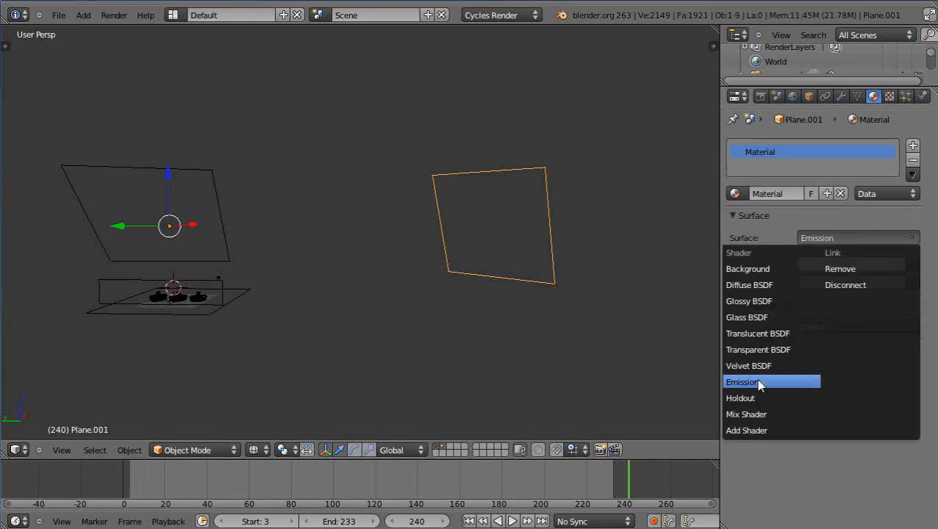
{"action": "mouse_move", "coordinate": [757, 384]}
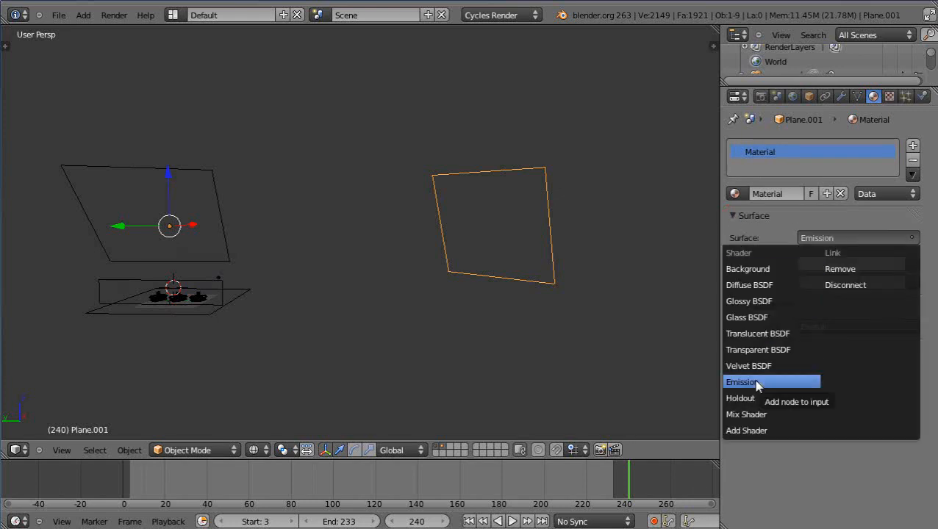
{"action": "left_click", "coordinate": [742, 381]}
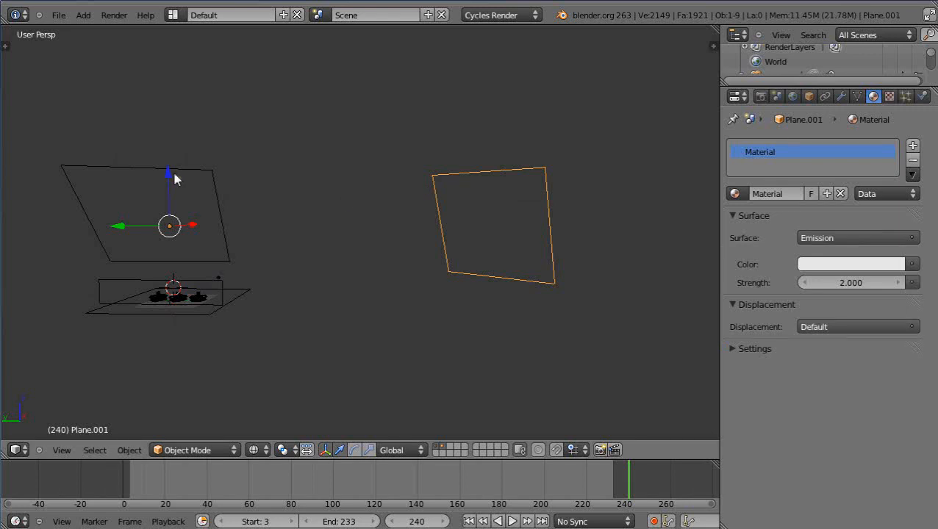
{"action": "mouse_move", "coordinate": [382, 333]}
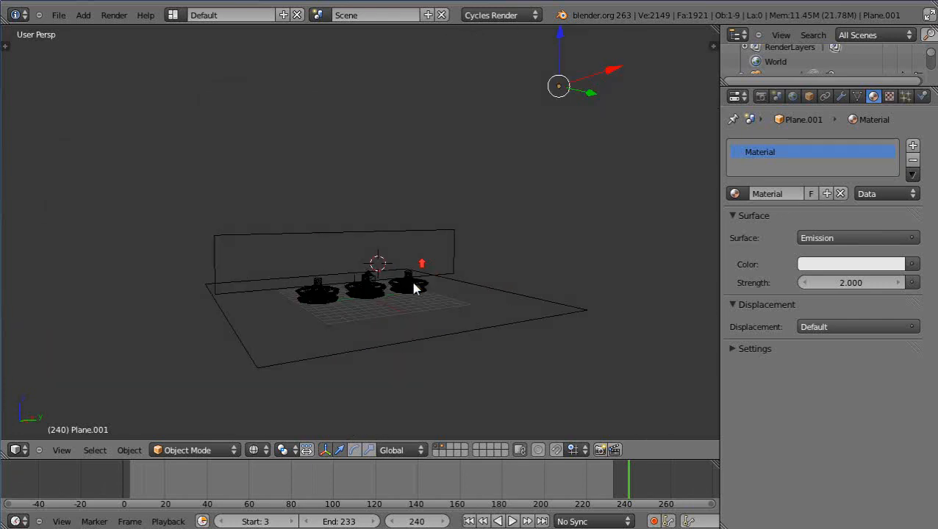
- Select the middle bottle to show its pink Glass BSDF material
{"action": "left_click", "coordinate": [368, 291]}
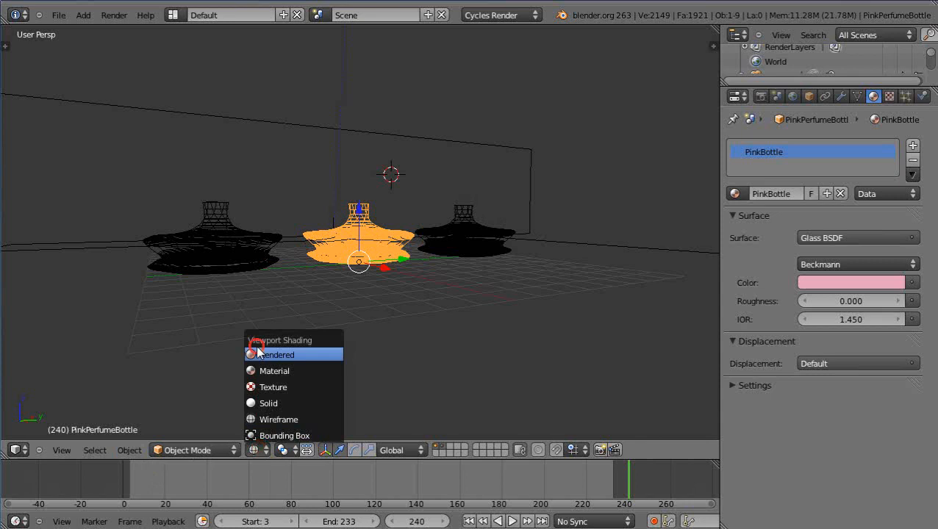
- Preview the bottles in Rendered shading, then view the GreenBottle Glass BSDF material
{"action": "left_click", "coordinate": [277, 355]}
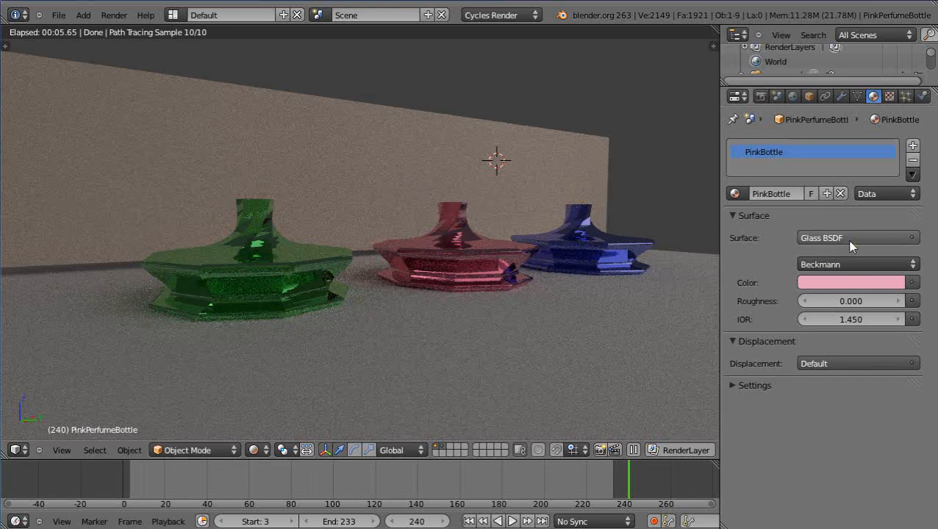
{"action": "left_click", "coordinate": [857, 237]}
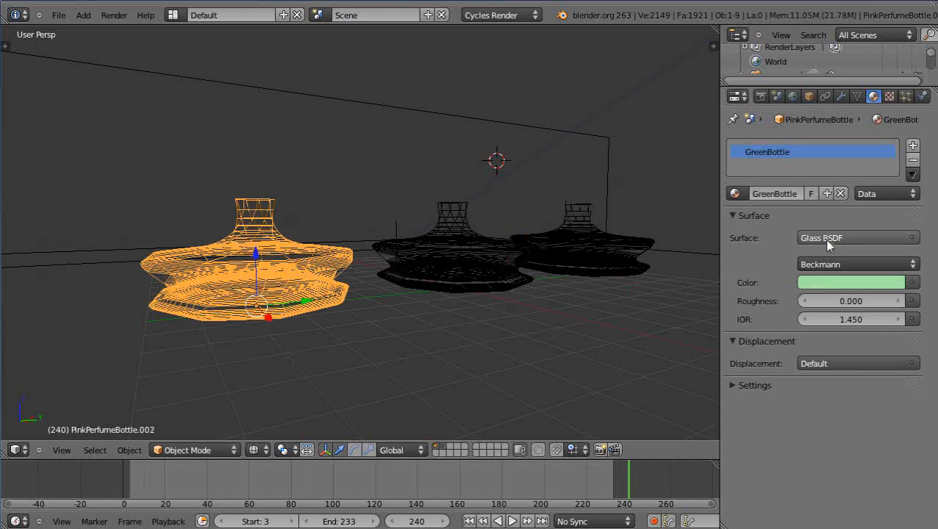
- Change the right bottle's BlueBottle surface shader from Glass to Glossy BSDF
{"action": "left_click", "coordinate": [857, 237]}
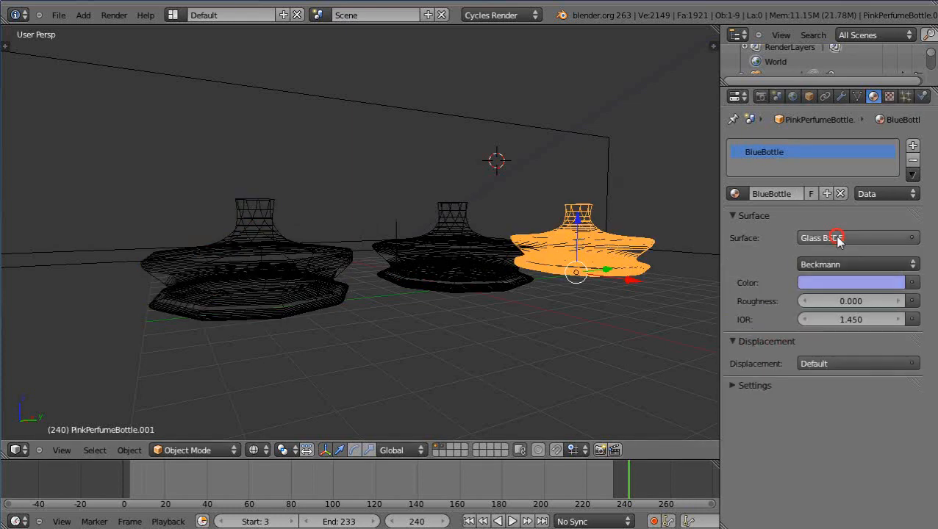
{"action": "left_click", "coordinate": [857, 237]}
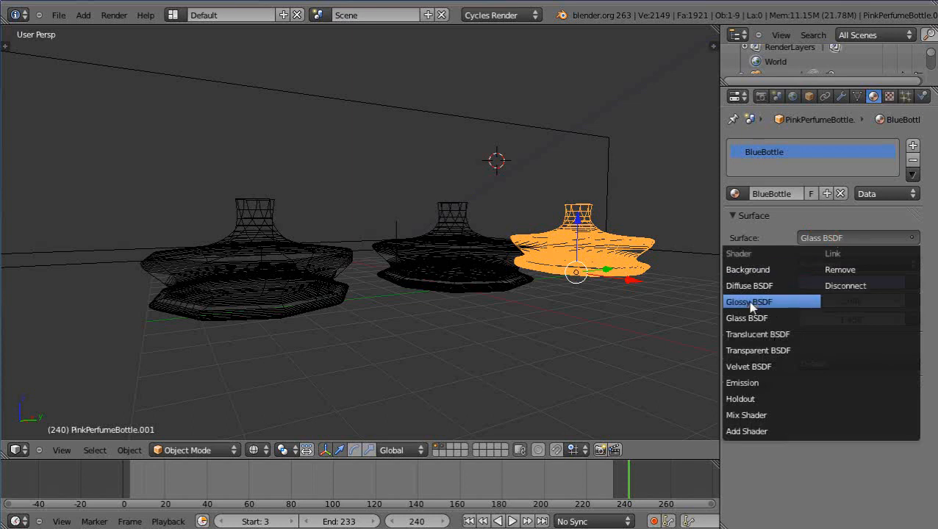
{"action": "left_click", "coordinate": [749, 302]}
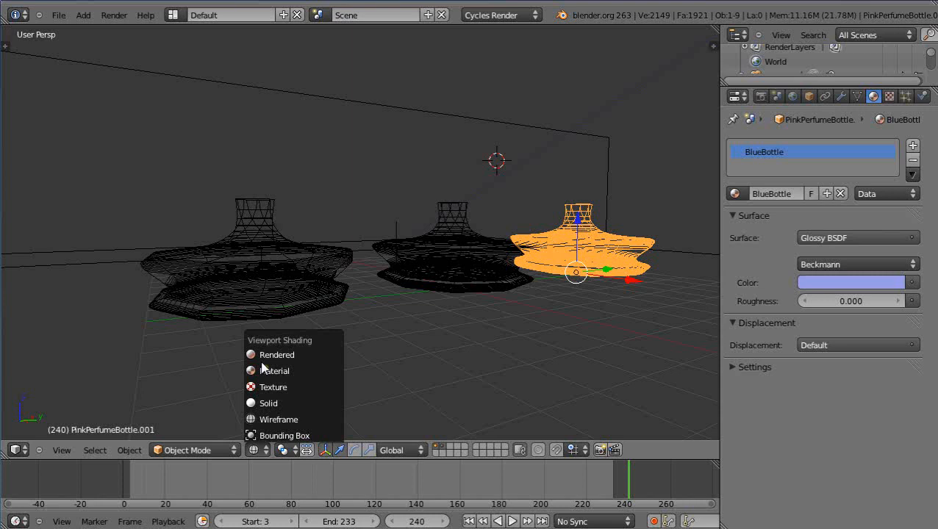
- Switch the viewport to Rendered shading to preview the glossy blue bottle
{"action": "left_click", "coordinate": [277, 355]}
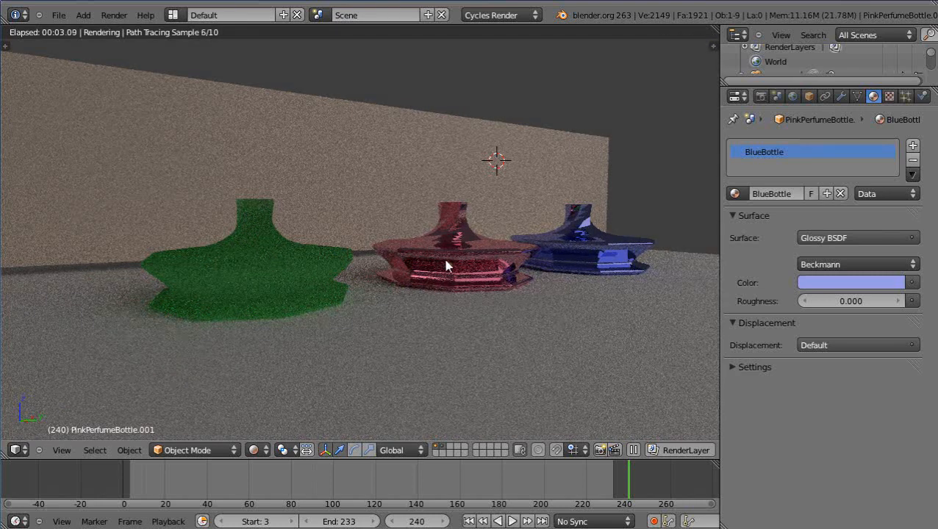
{"action": "mouse_move", "coordinate": [596, 259]}
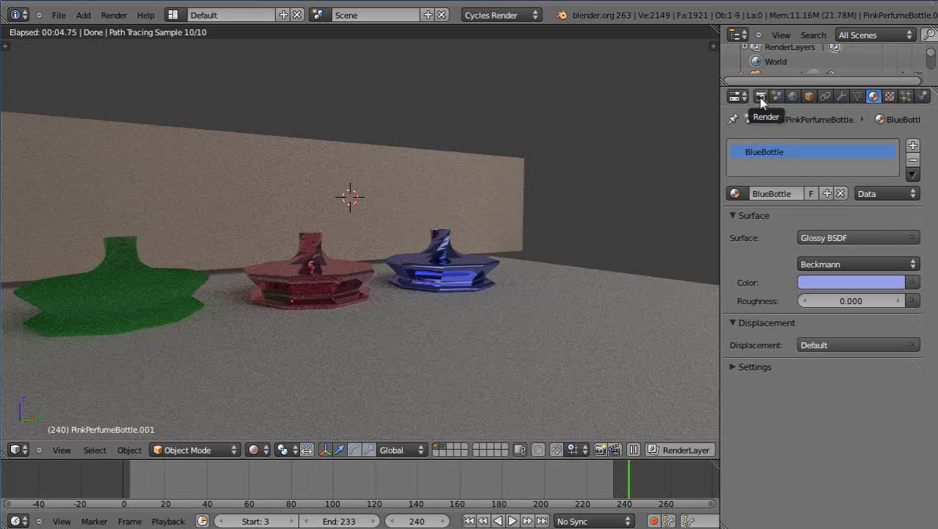
{"action": "left_click", "coordinate": [761, 96]}
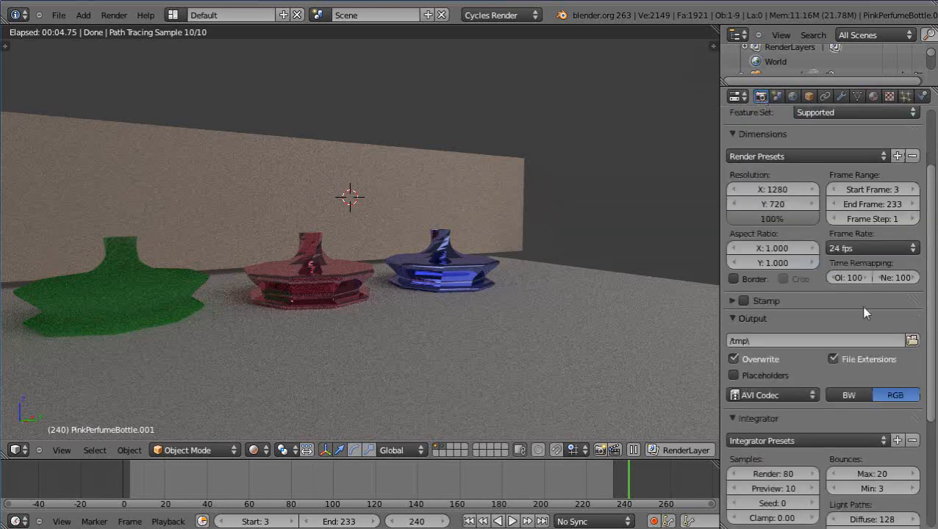
{"action": "scroll", "scroll_direction": "down", "scroll_amount": 3}
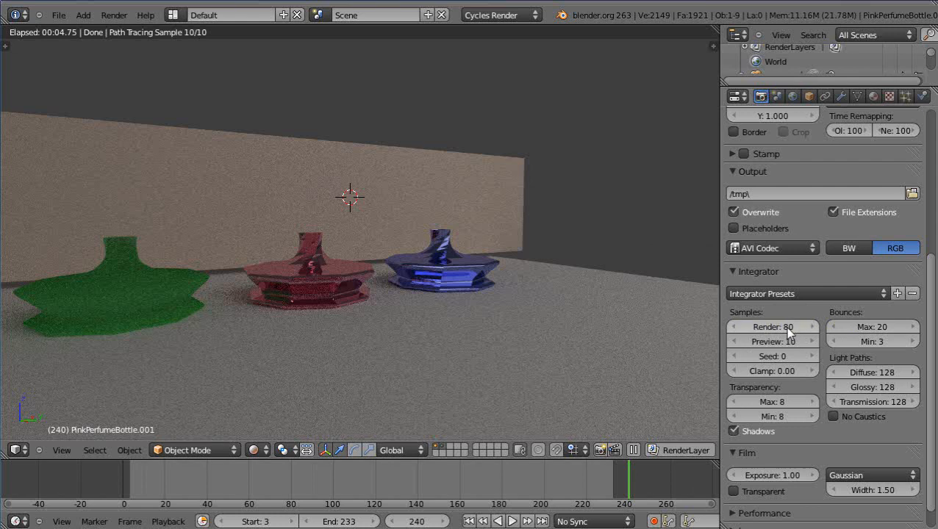
{"action": "mouse_move", "coordinate": [790, 327]}
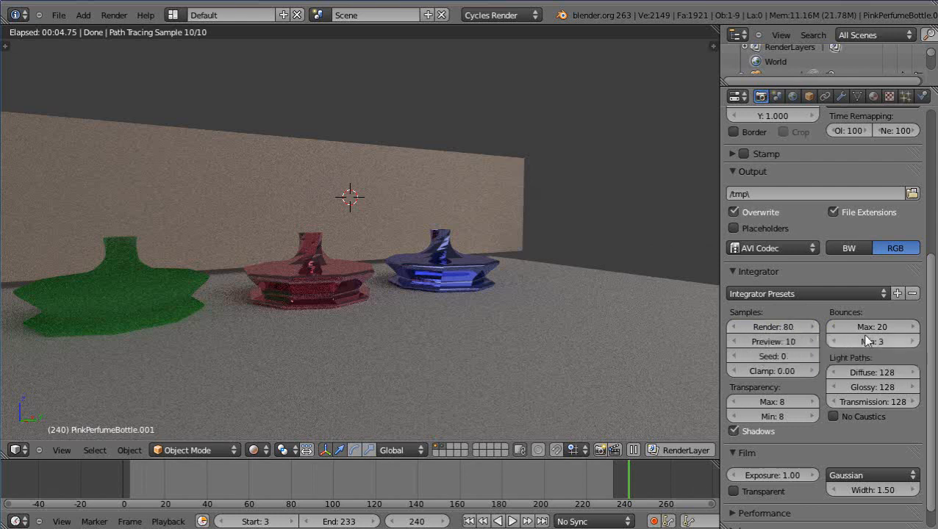
{"action": "mouse_move", "coordinate": [873, 327]}
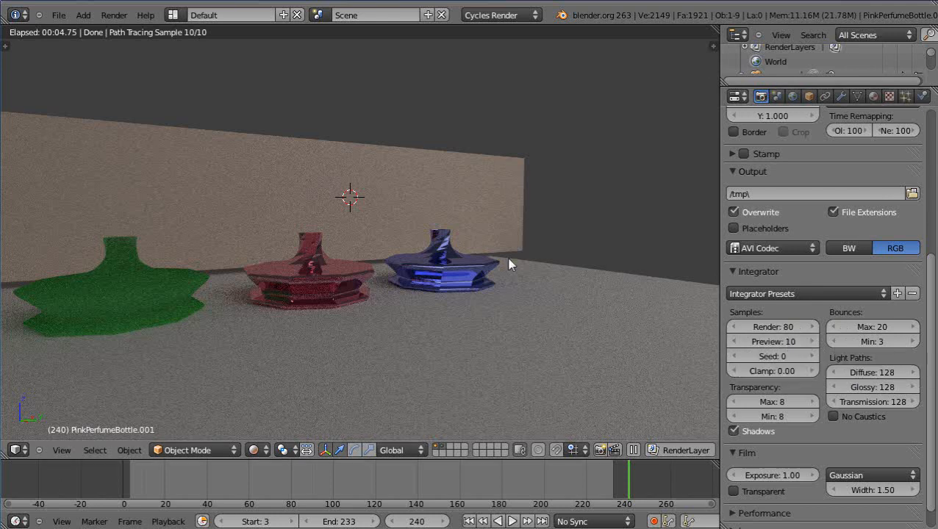
{"action": "mouse_move", "coordinate": [162, 306]}
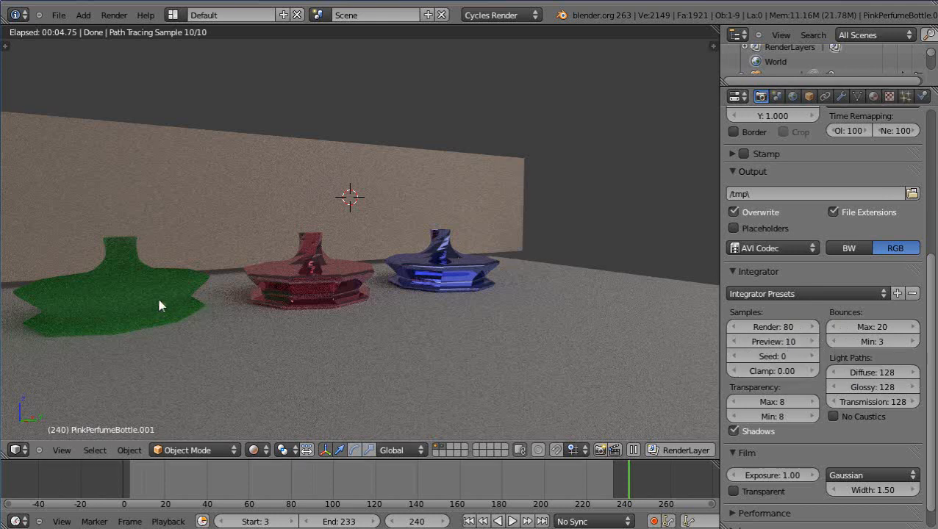
{"action": "mouse_move", "coordinate": [278, 325]}
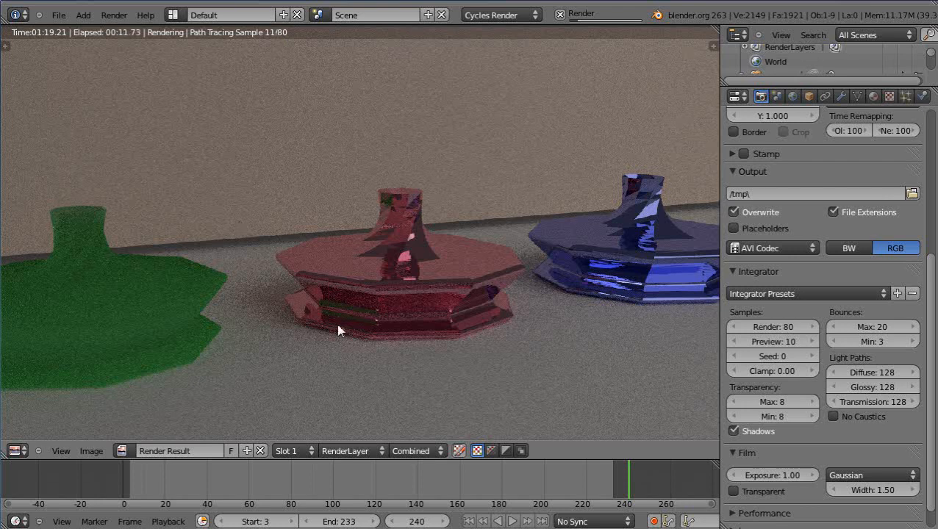
{"action": "mouse_move", "coordinate": [462, 388]}
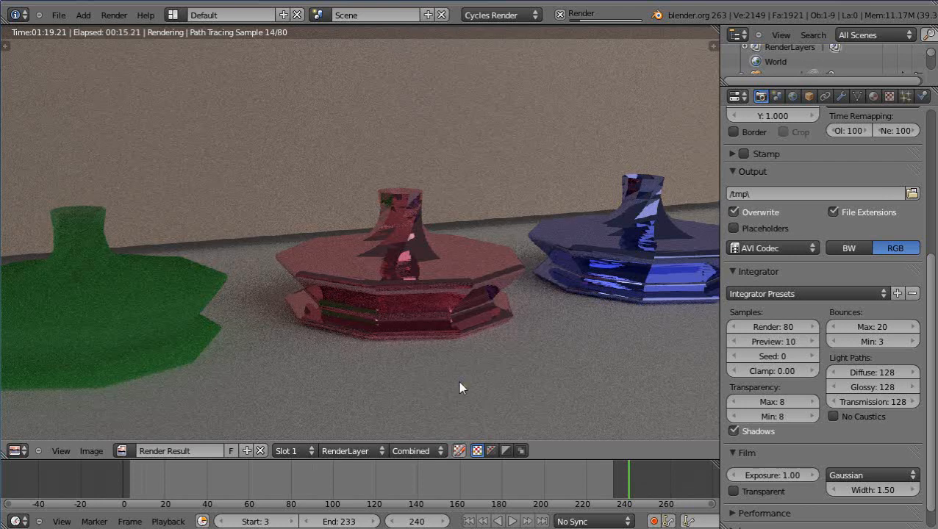
{"action": "mouse_move", "coordinate": [484, 388]}
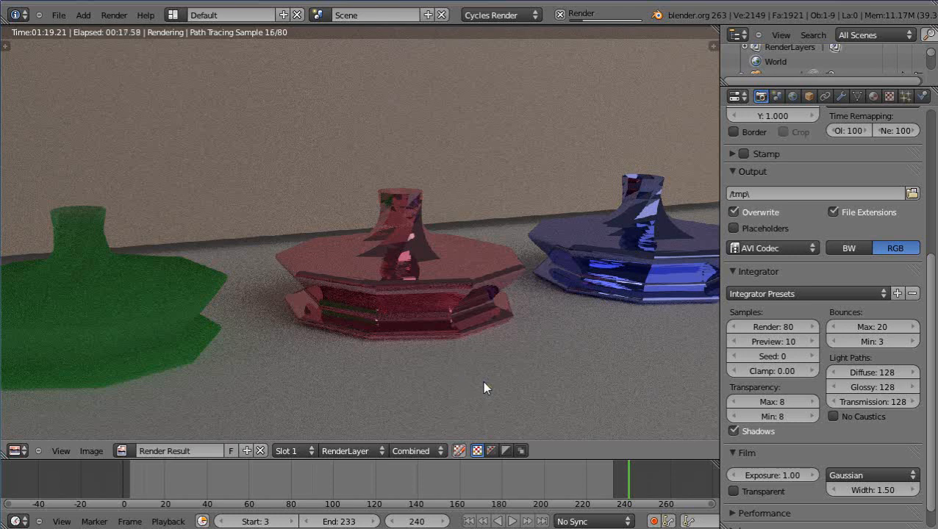
{"action": "mouse_move", "coordinate": [397, 121]}
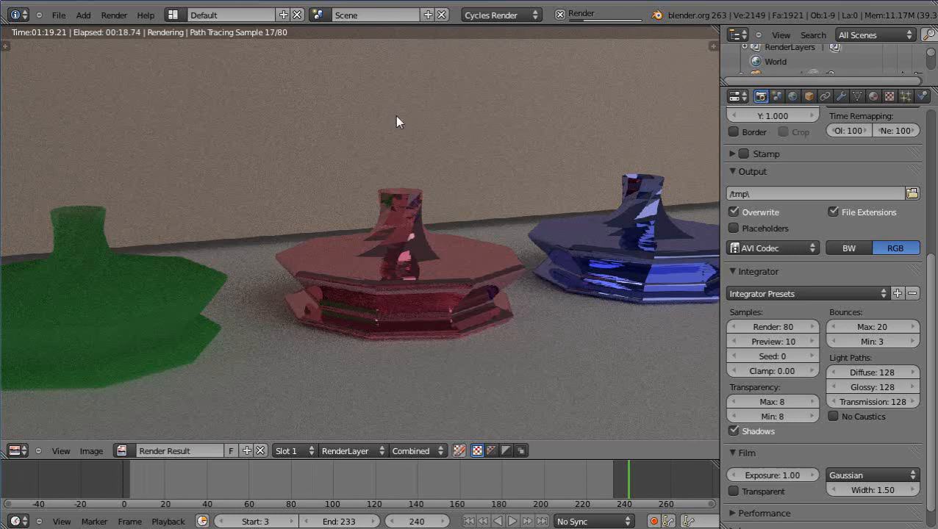
{"action": "mouse_move", "coordinate": [585, 423]}
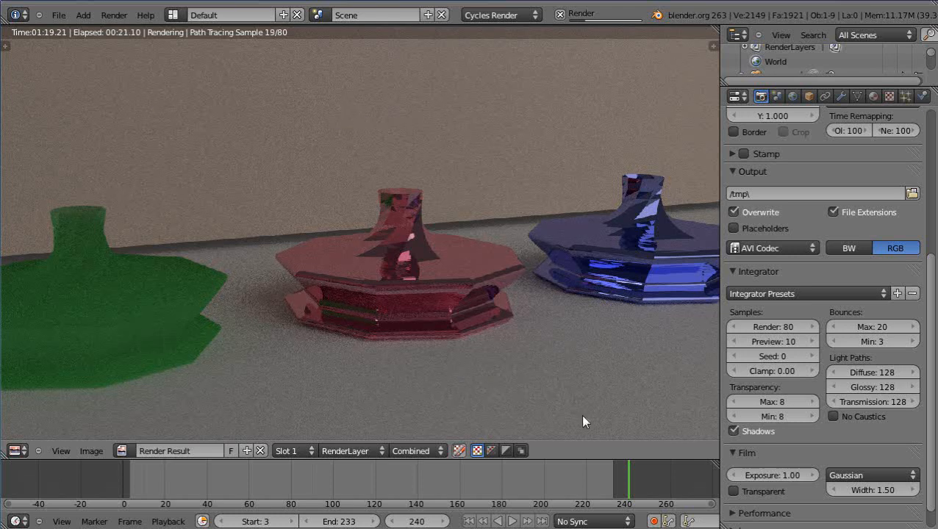
{"action": "mouse_move", "coordinate": [588, 375]}
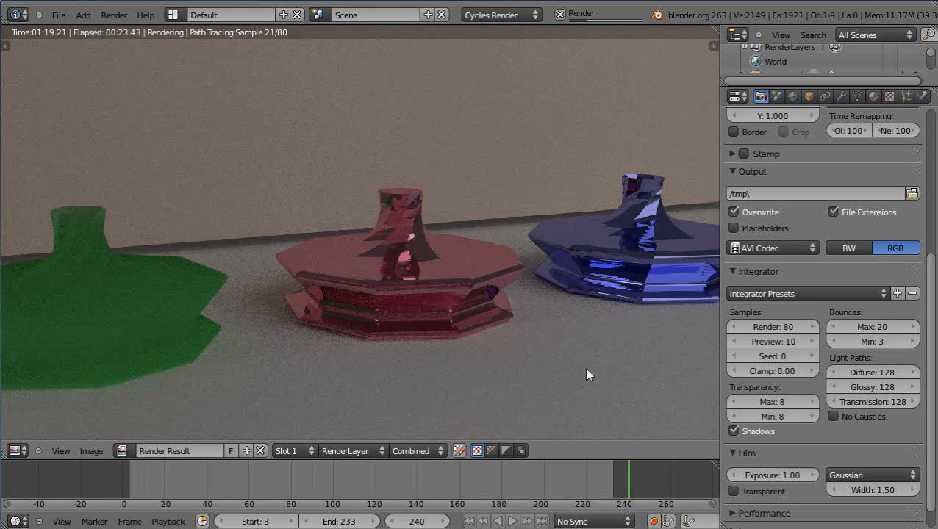
{"action": "mouse_move", "coordinate": [664, 418]}
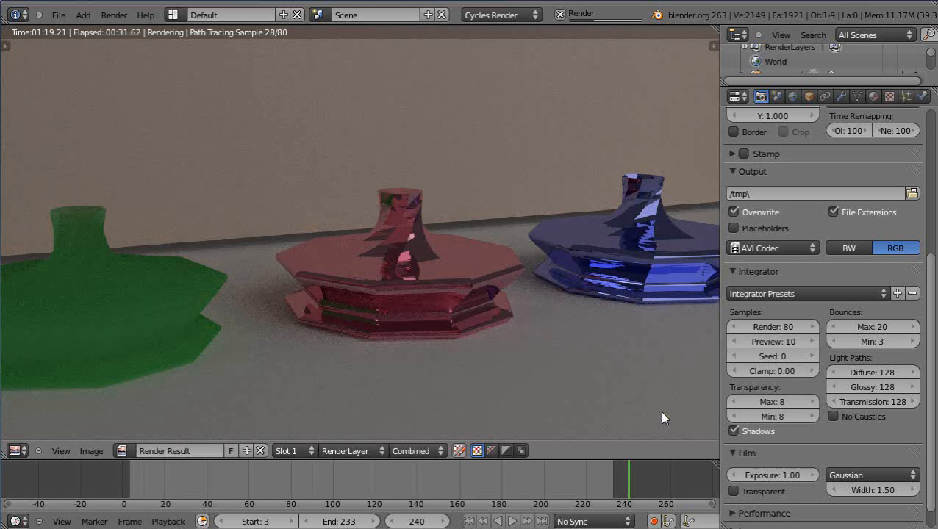
{"action": "mouse_move", "coordinate": [669, 370]}
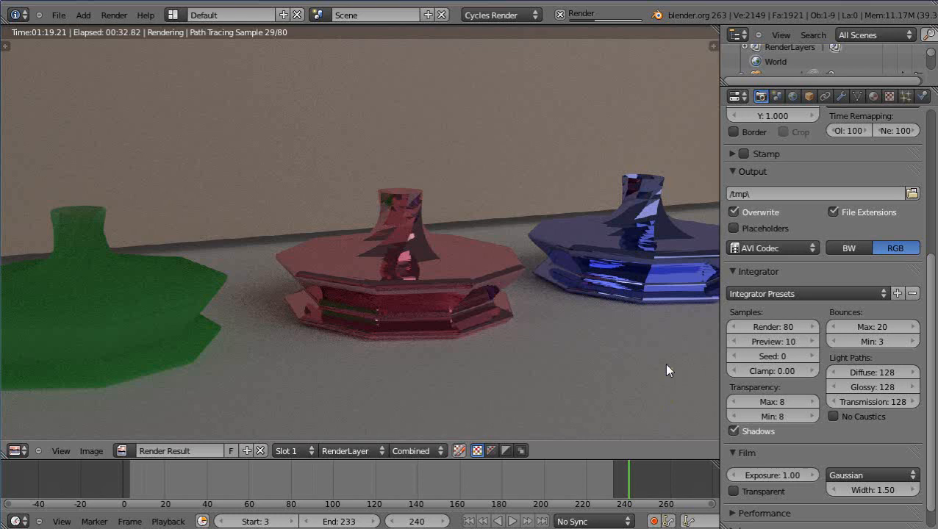
{"action": "mouse_move", "coordinate": [658, 371]}
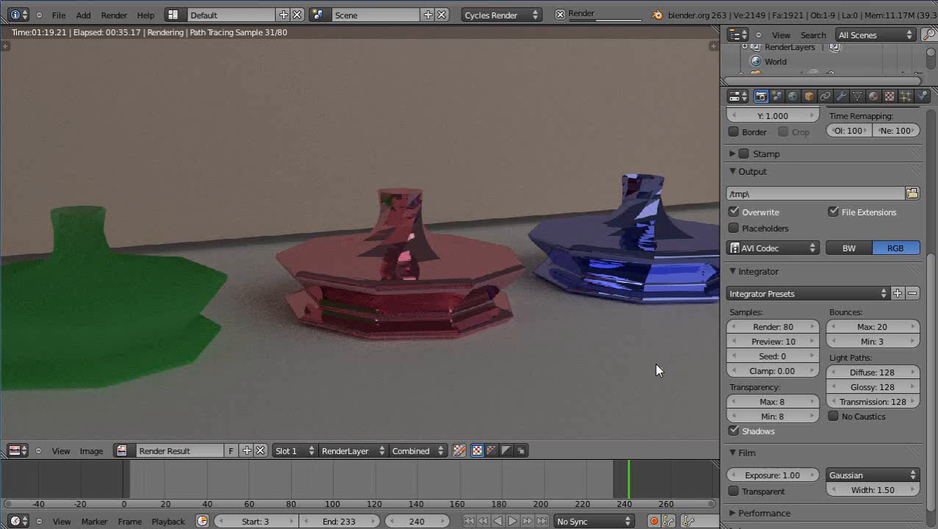
{"action": "mouse_move", "coordinate": [648, 370]}
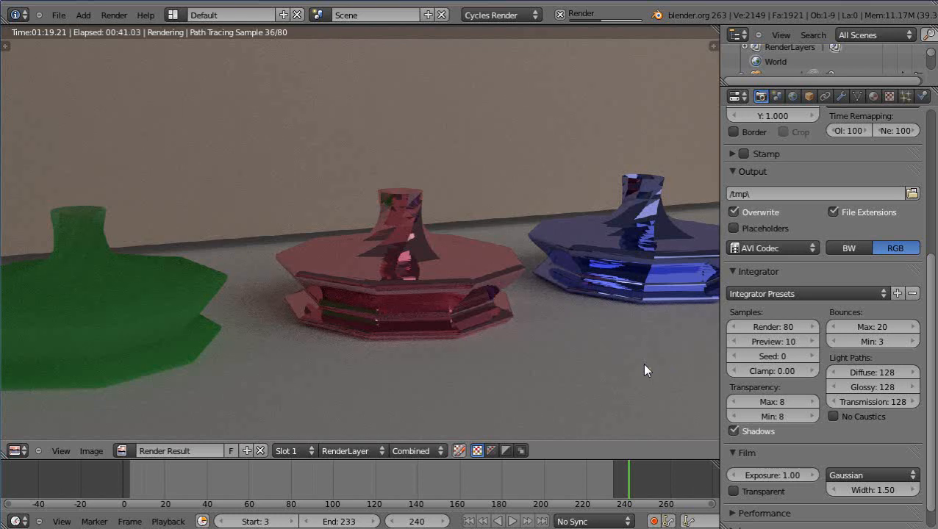
{"action": "mouse_move", "coordinate": [676, 407]}
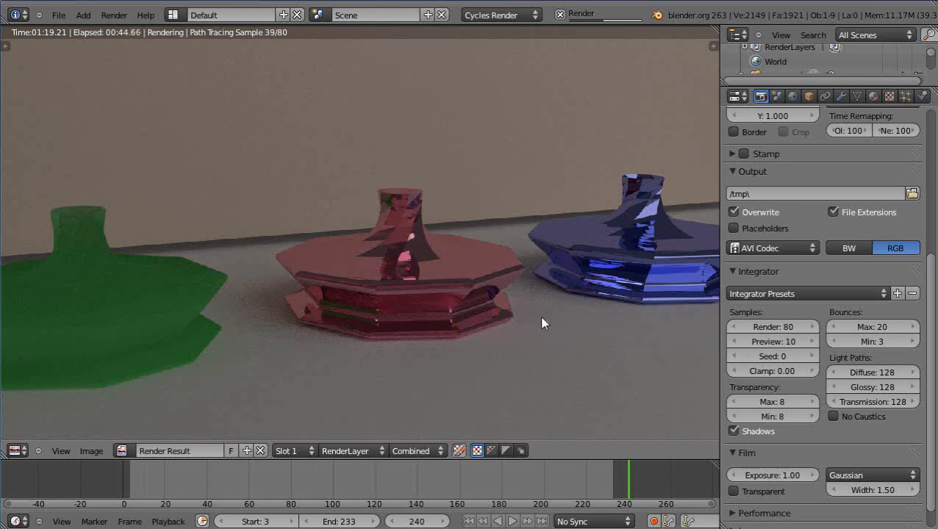
{"action": "mouse_move", "coordinate": [620, 390]}
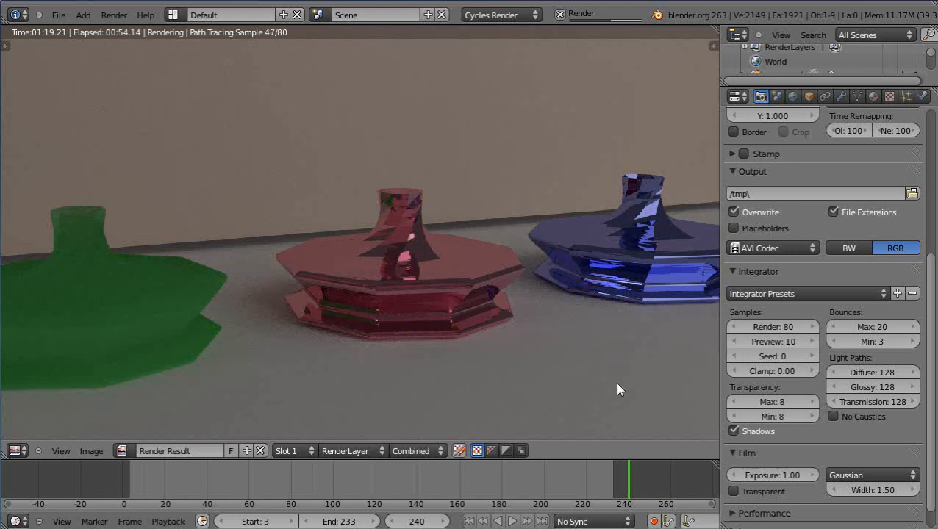
{"action": "mouse_move", "coordinate": [623, 389]}
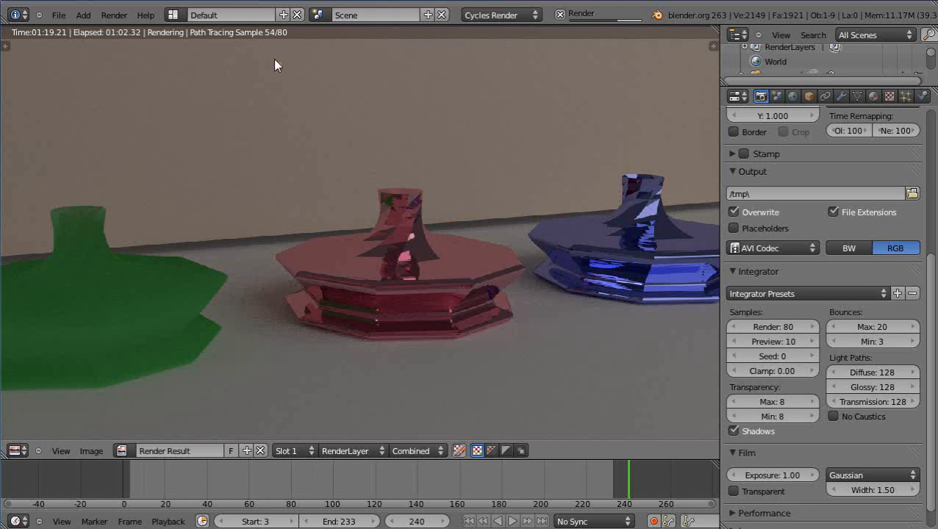
{"action": "mouse_move", "coordinate": [135, 315]}
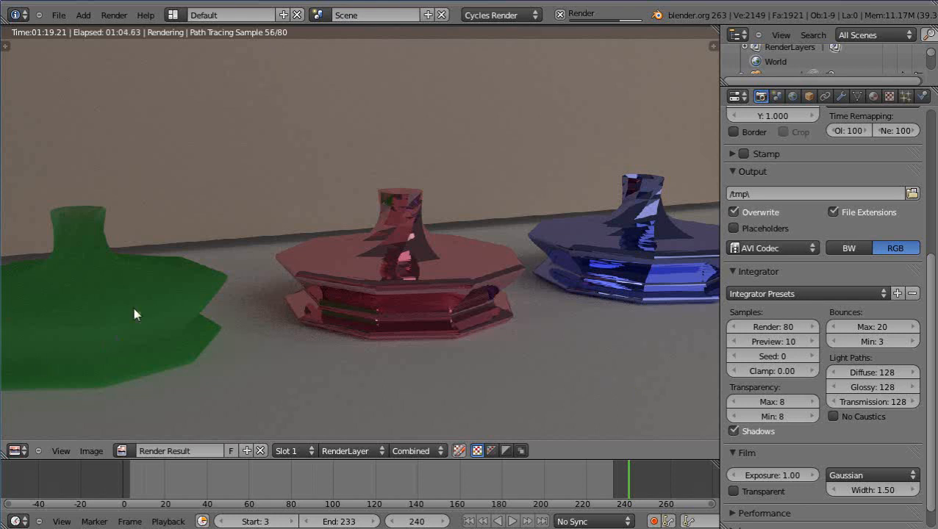
{"action": "mouse_move", "coordinate": [157, 332]}
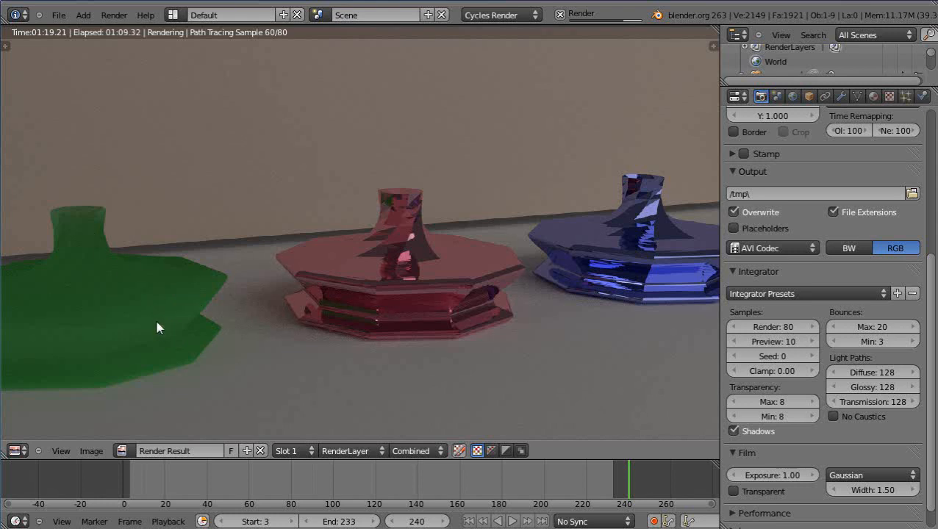
{"action": "mouse_move", "coordinate": [717, 257]}
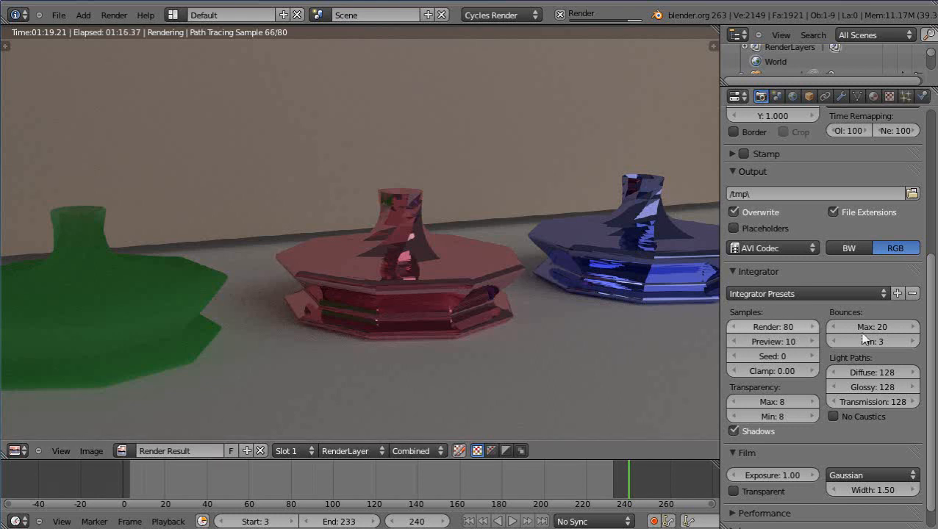
{"action": "mouse_move", "coordinate": [154, 367]}
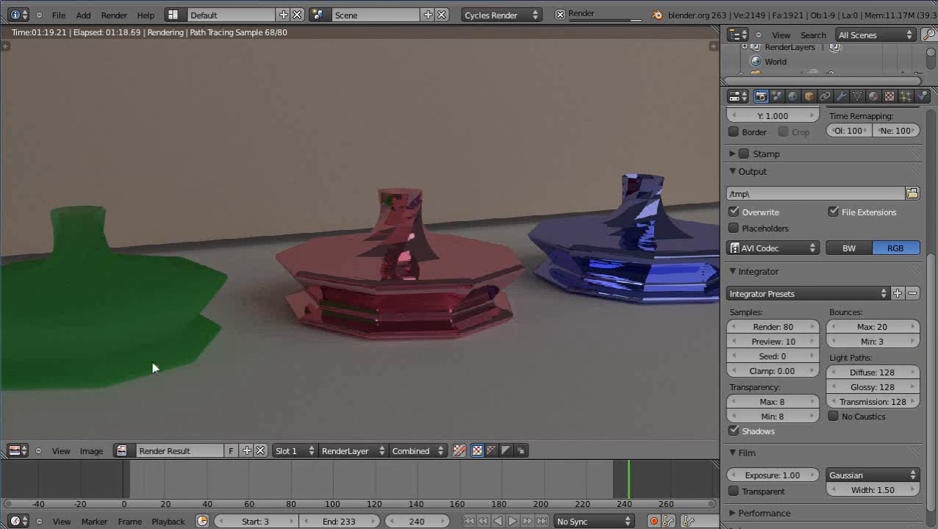
{"action": "mouse_move", "coordinate": [504, 414]}
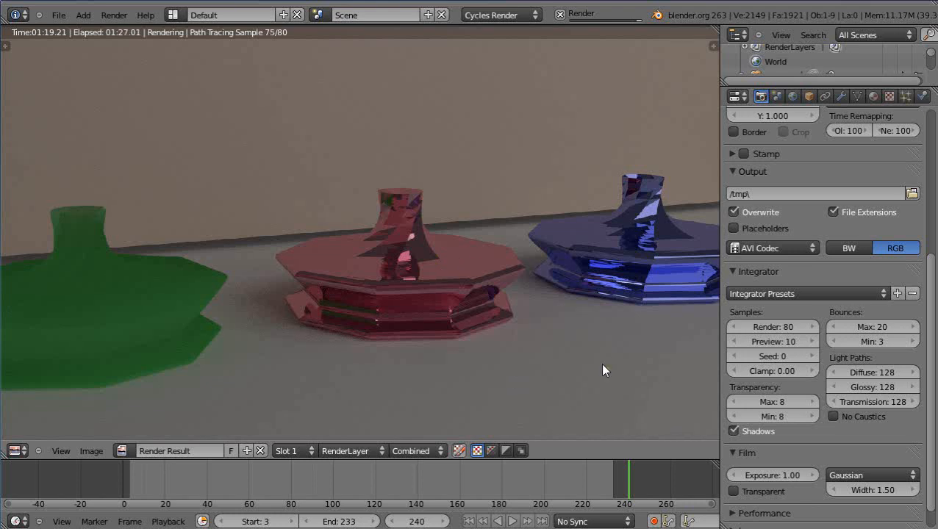
{"action": "mouse_move", "coordinate": [583, 362]}
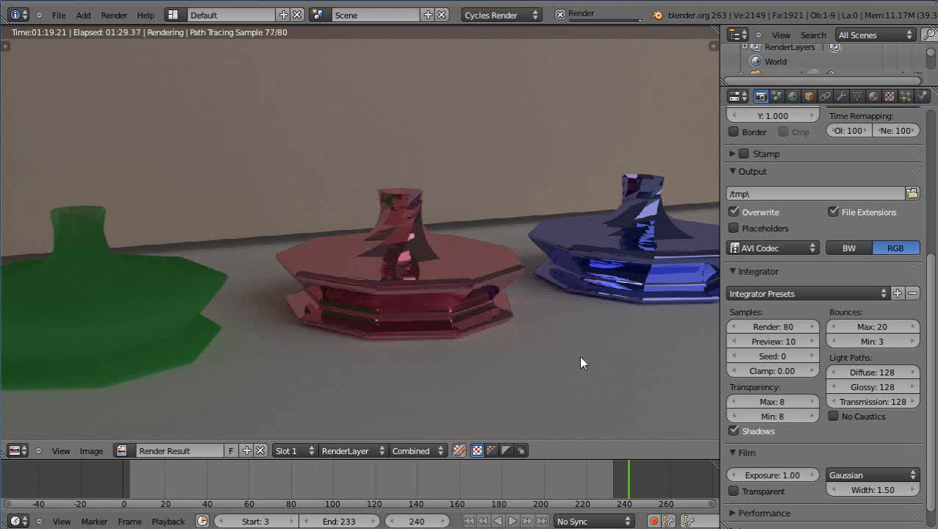
{"action": "mouse_move", "coordinate": [595, 378]}
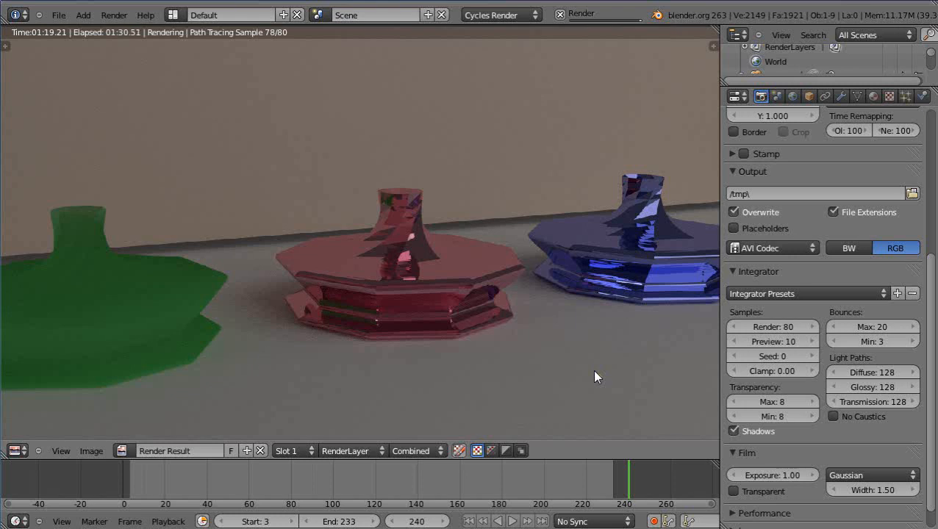